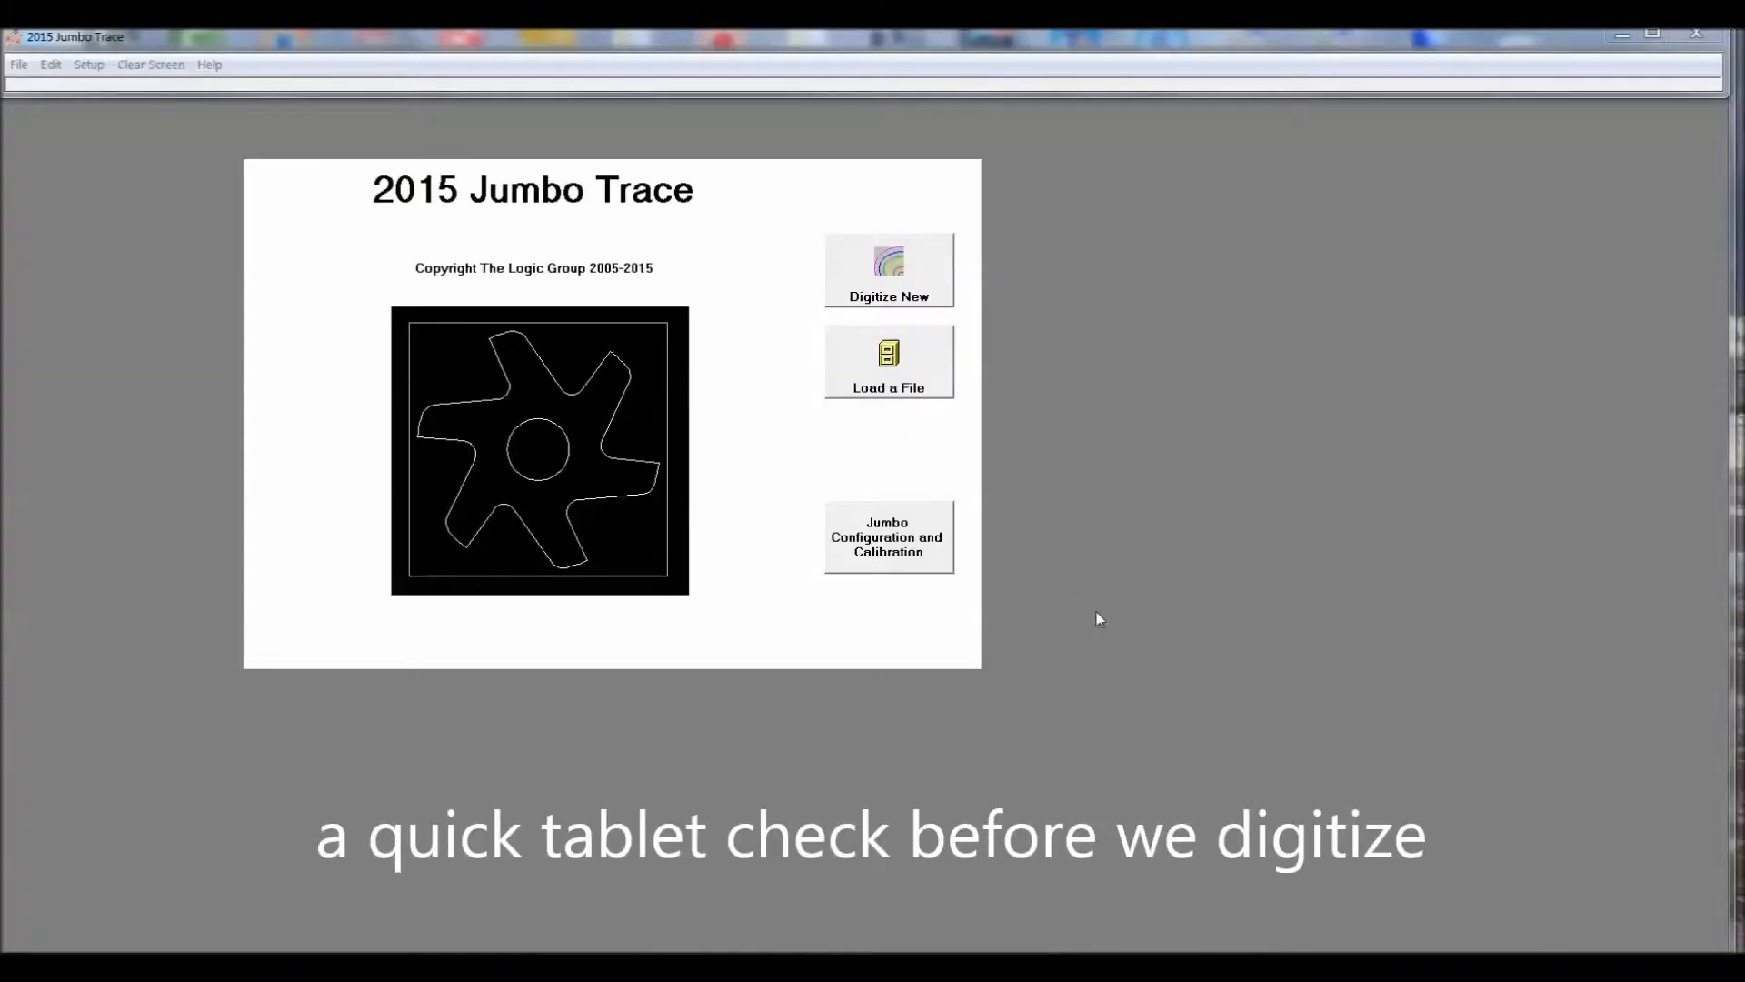
{"action": "mouse_move", "coordinate": [888, 552]}
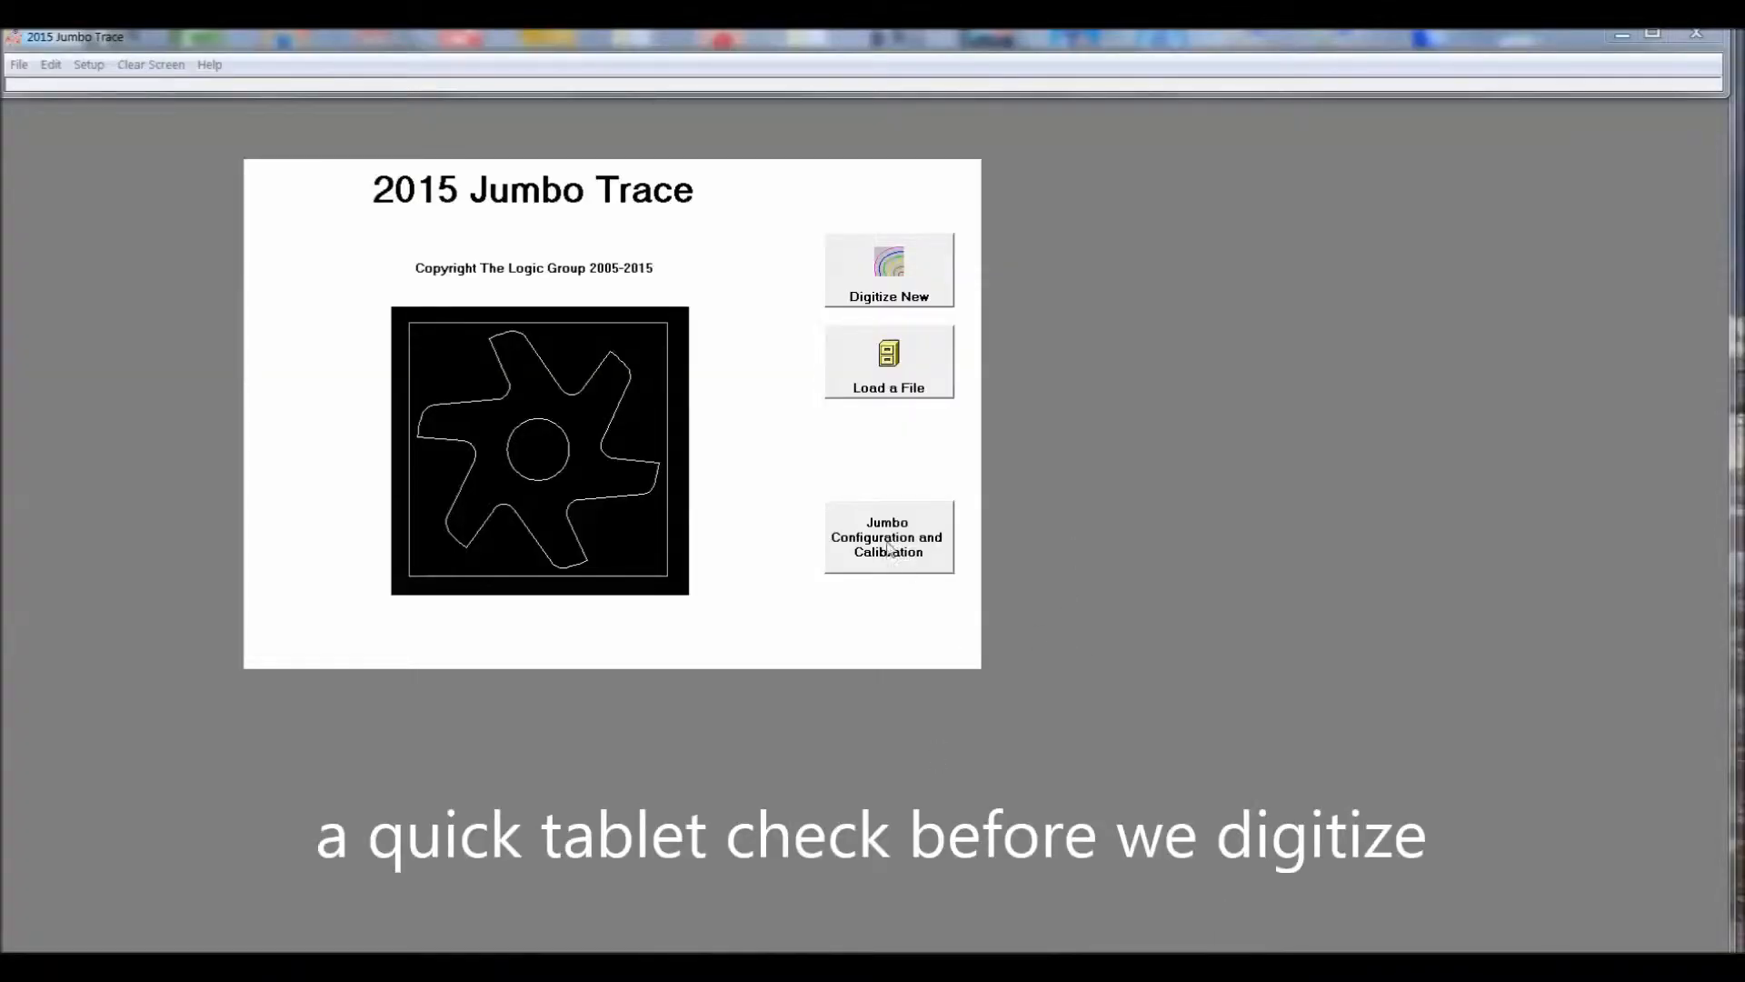
Calibrate the side-by-side two-tablet layout, take a test reading from each tablet, and close.
{"action": "left_click", "coordinate": [888, 536]}
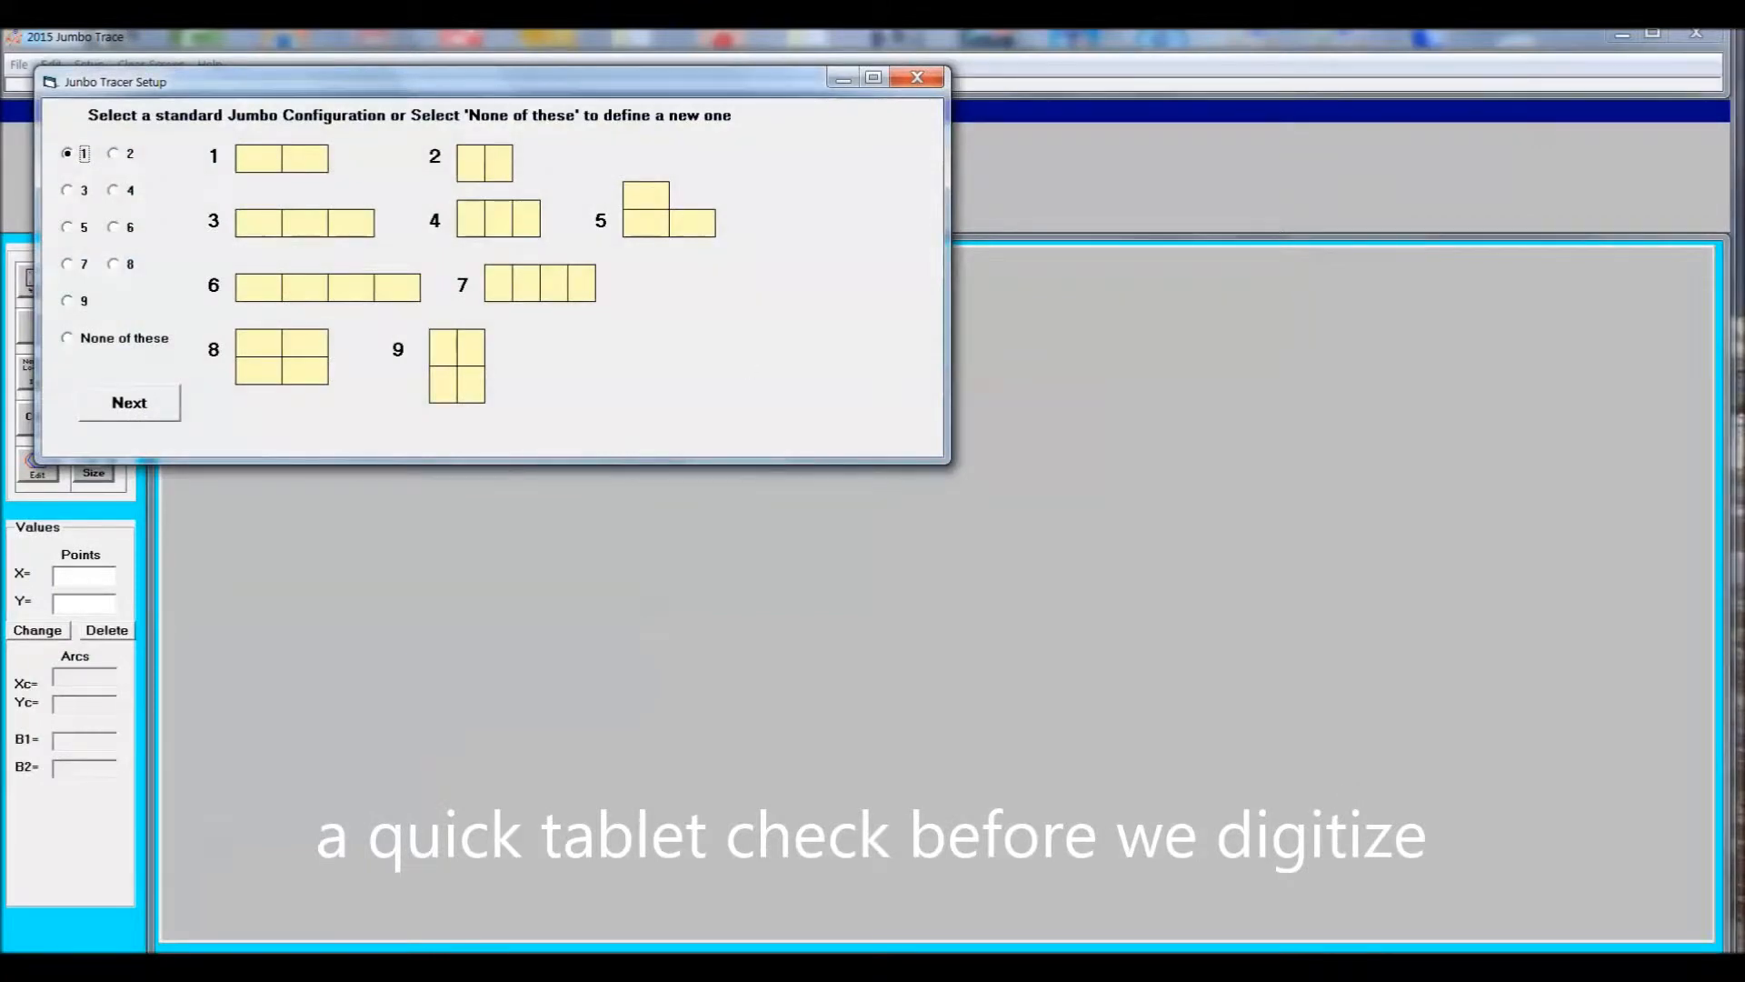
{"action": "left_click", "coordinate": [129, 403]}
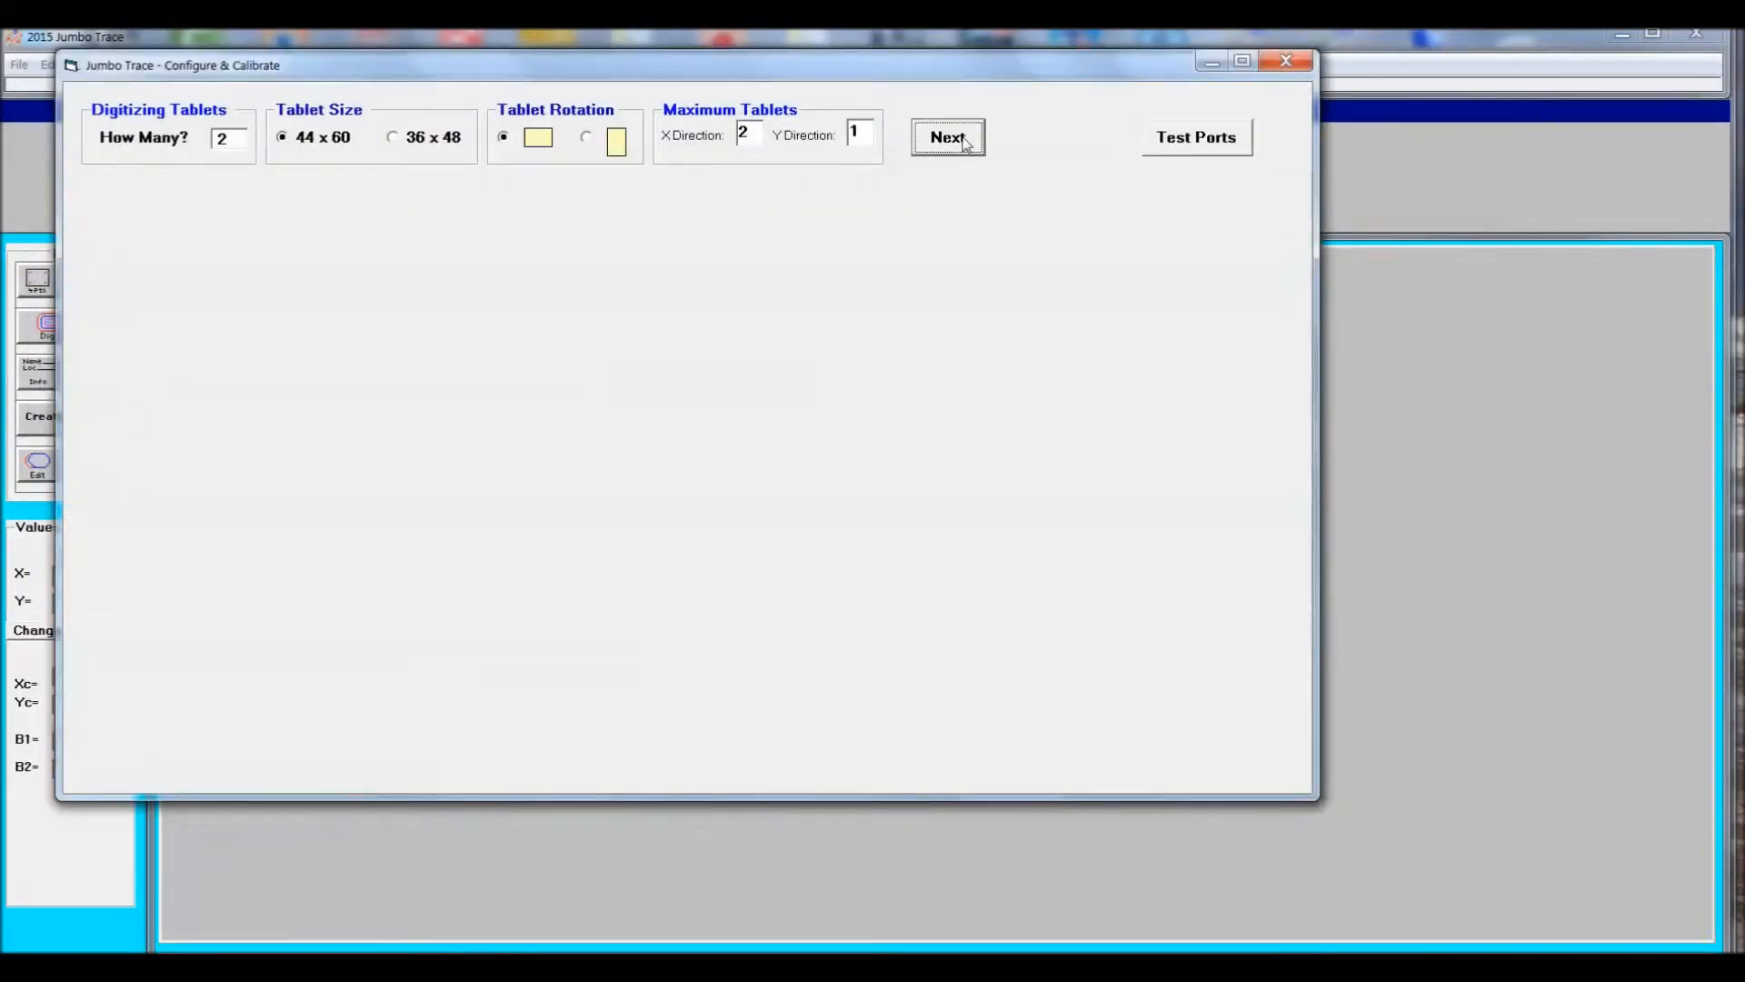
{"action": "left_click", "coordinate": [948, 137]}
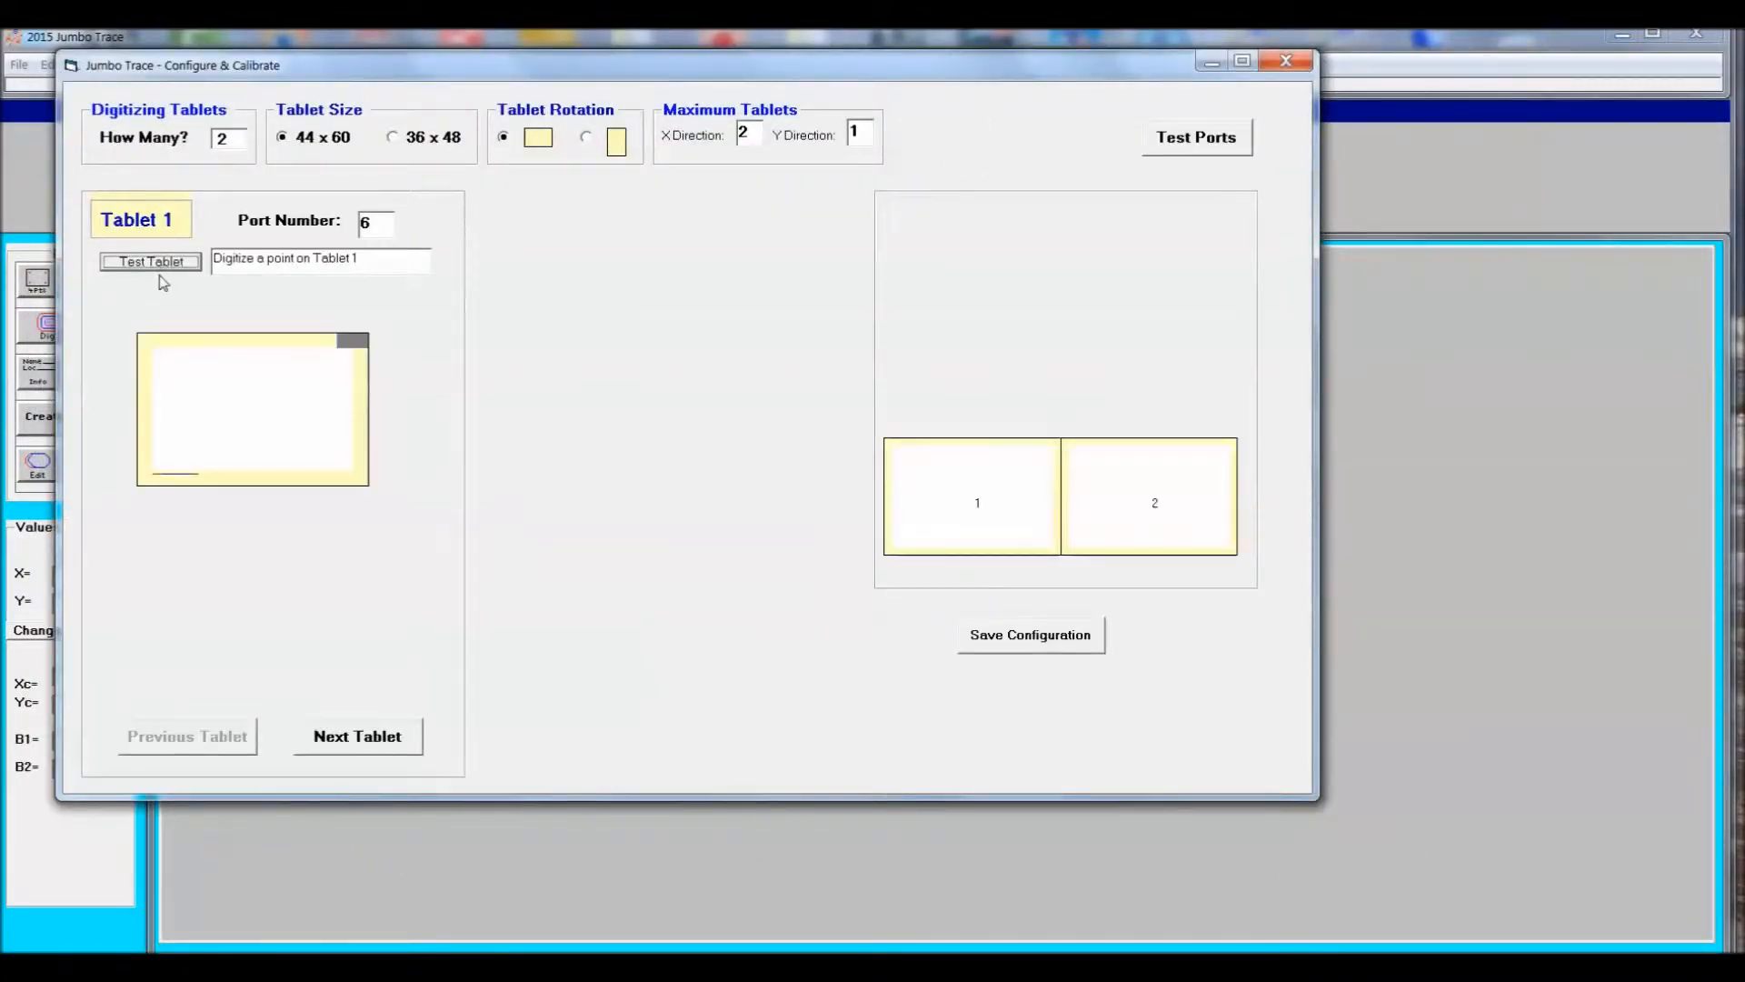
{"action": "left_click", "coordinate": [149, 262]}
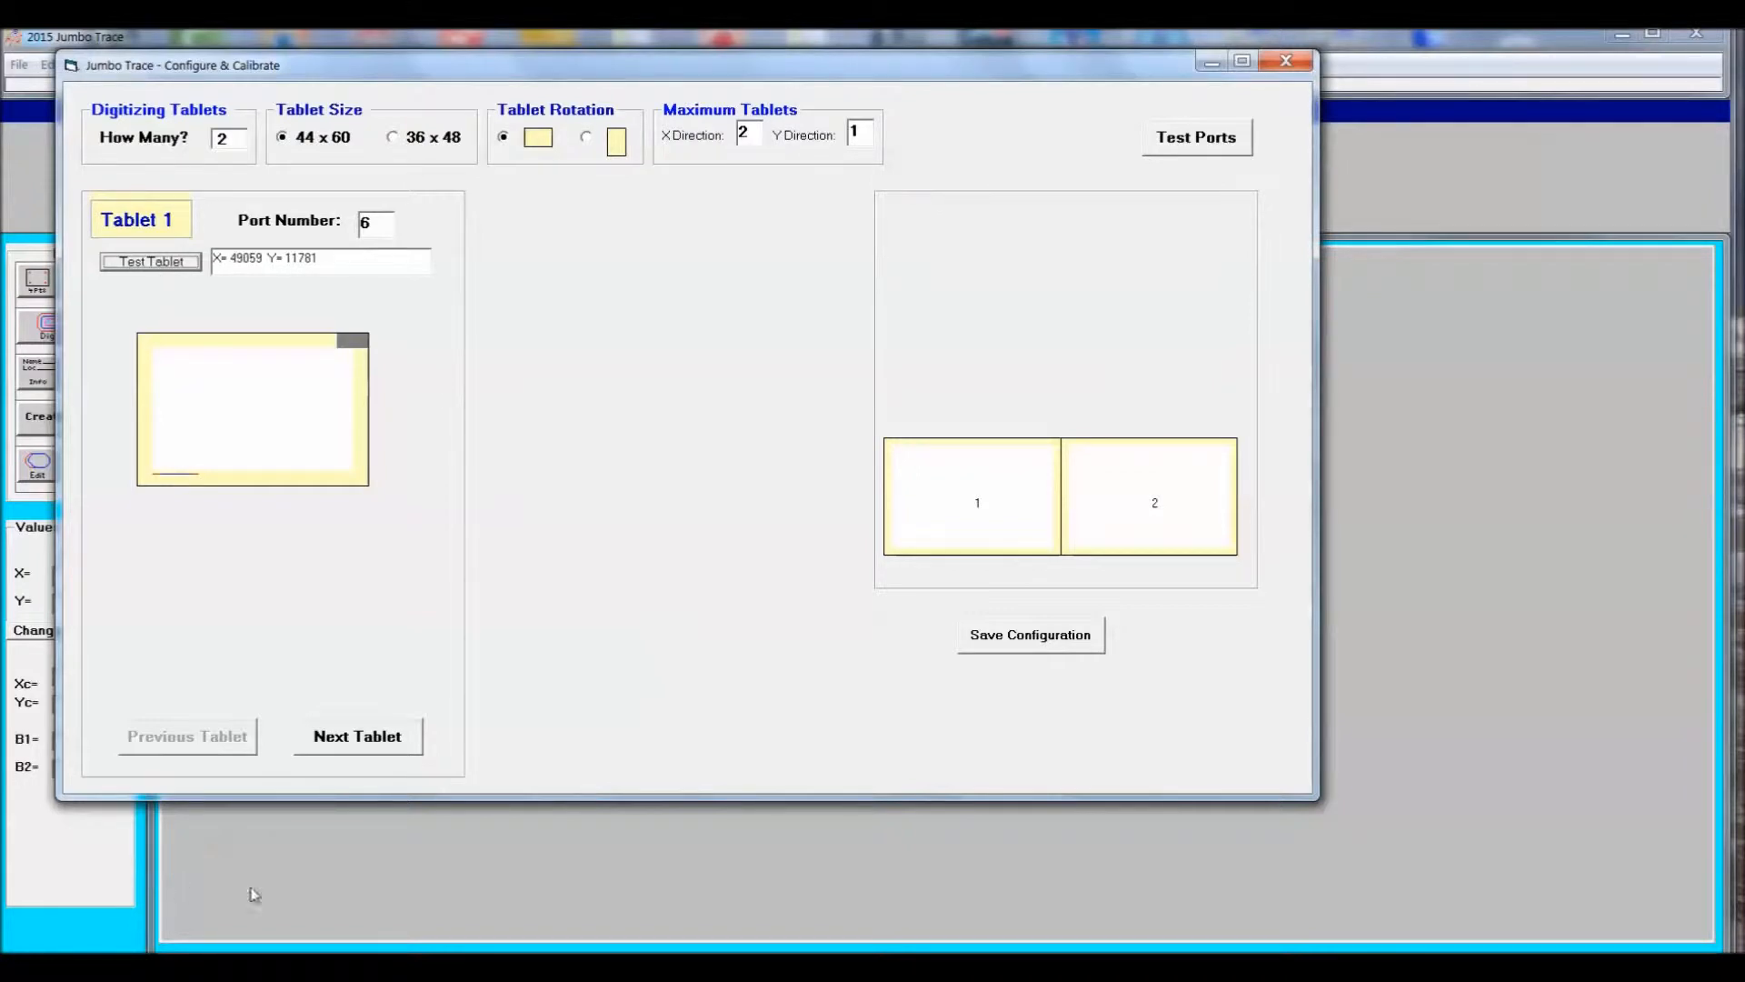
{"action": "left_click", "coordinate": [357, 736]}
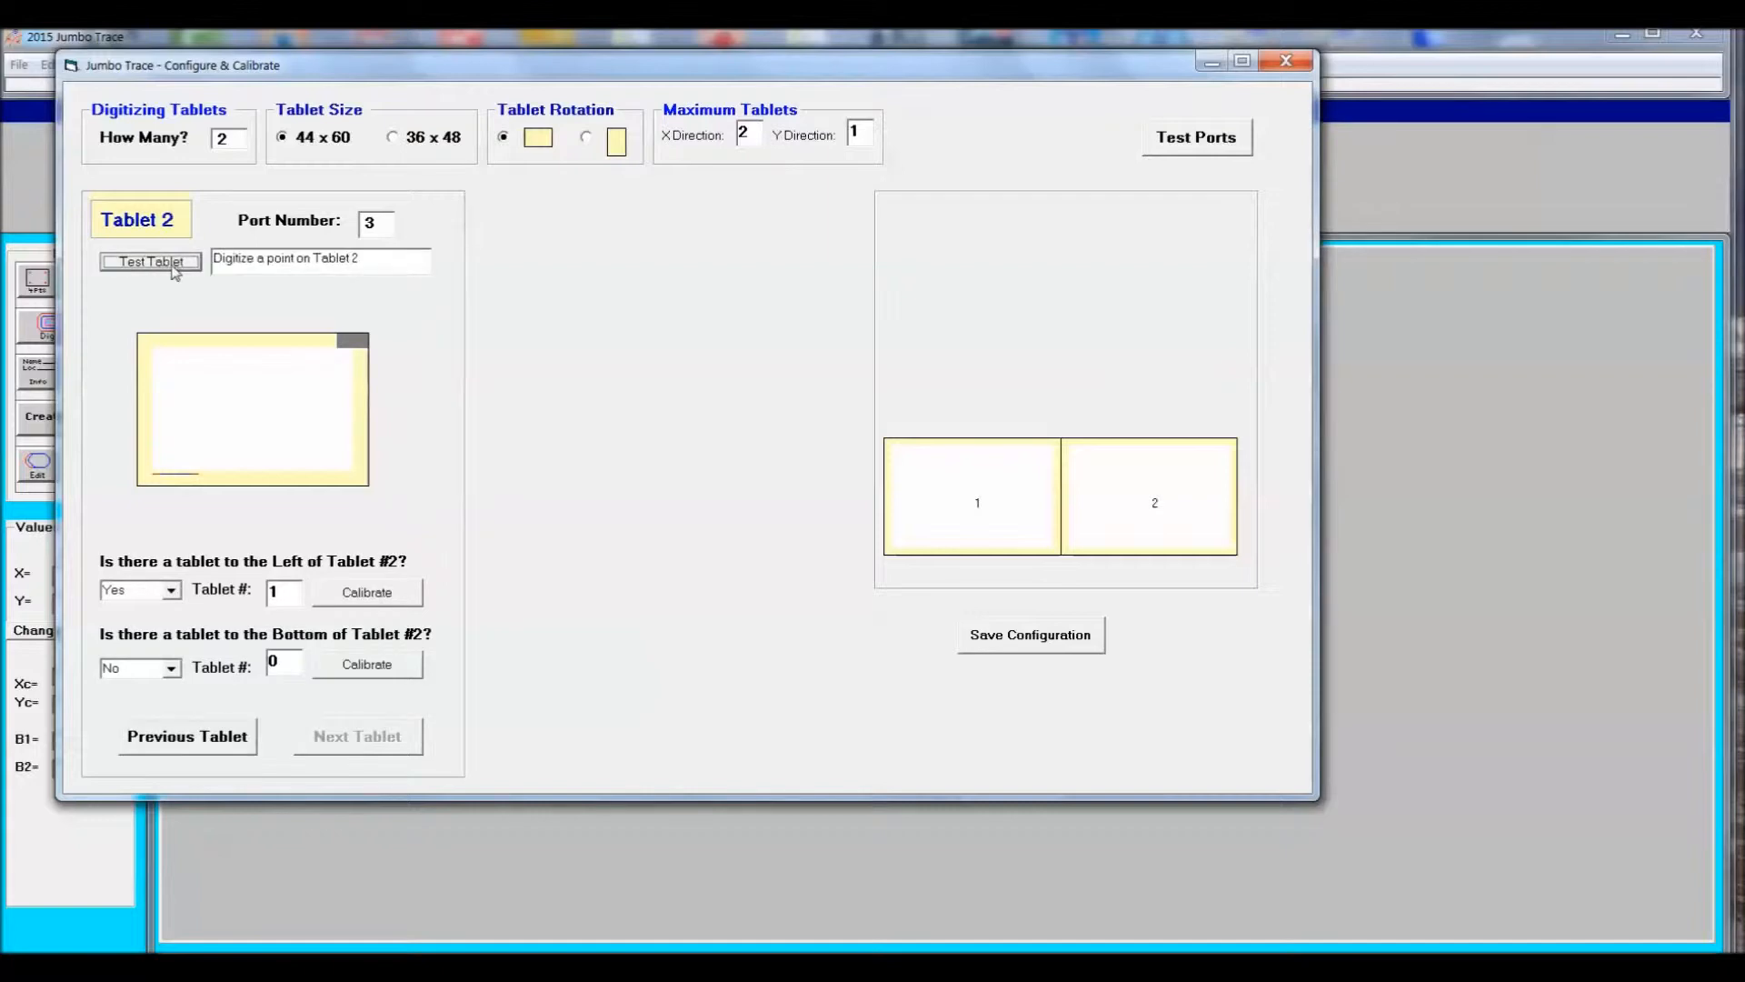
{"action": "left_click", "coordinate": [151, 262]}
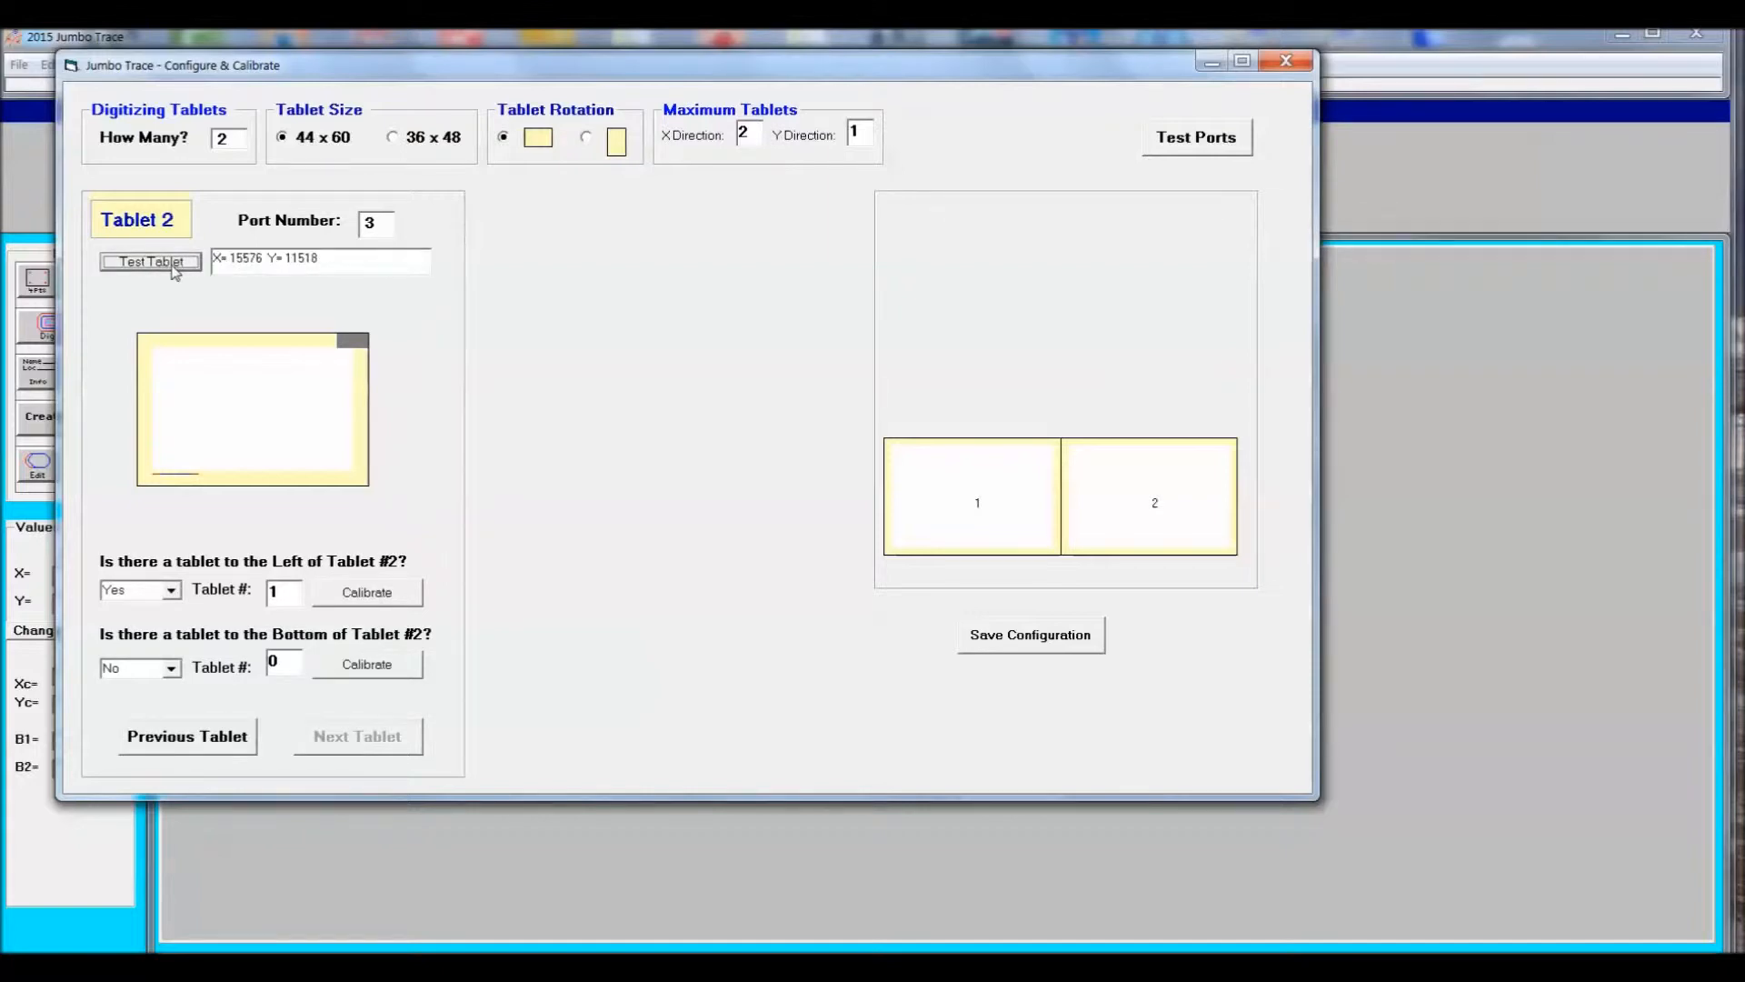
{"action": "mouse_move", "coordinate": [1287, 62]}
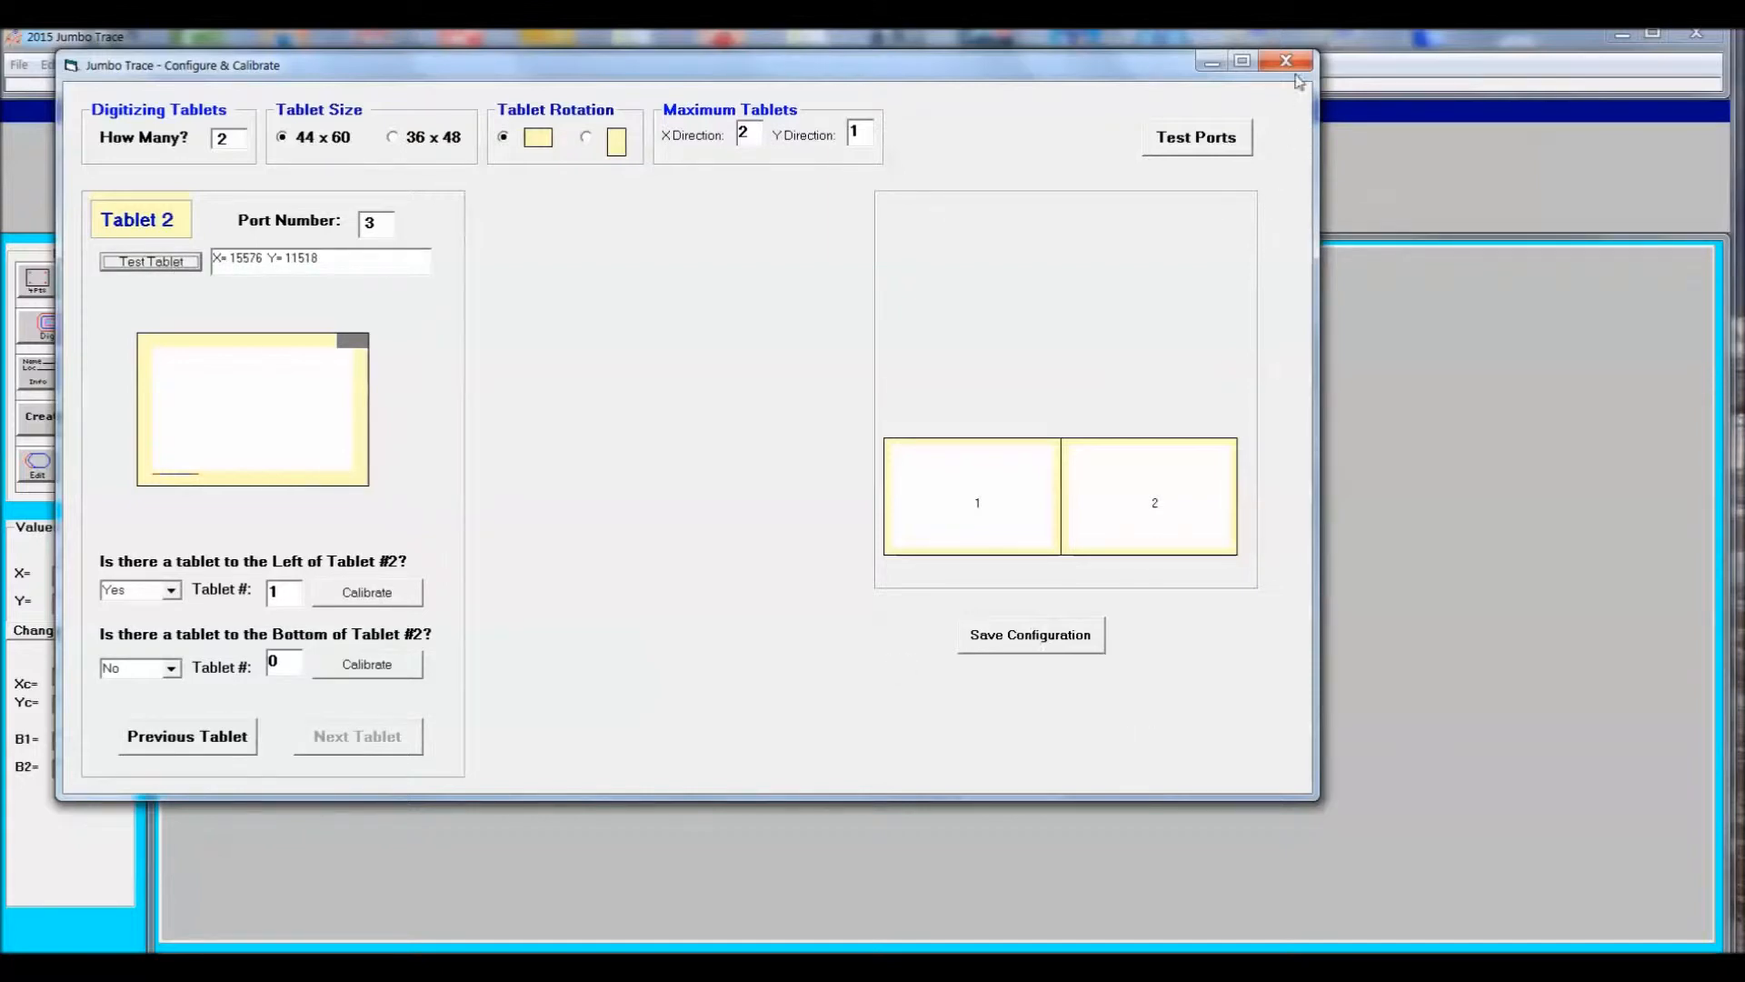
{"action": "left_click", "coordinate": [1284, 60]}
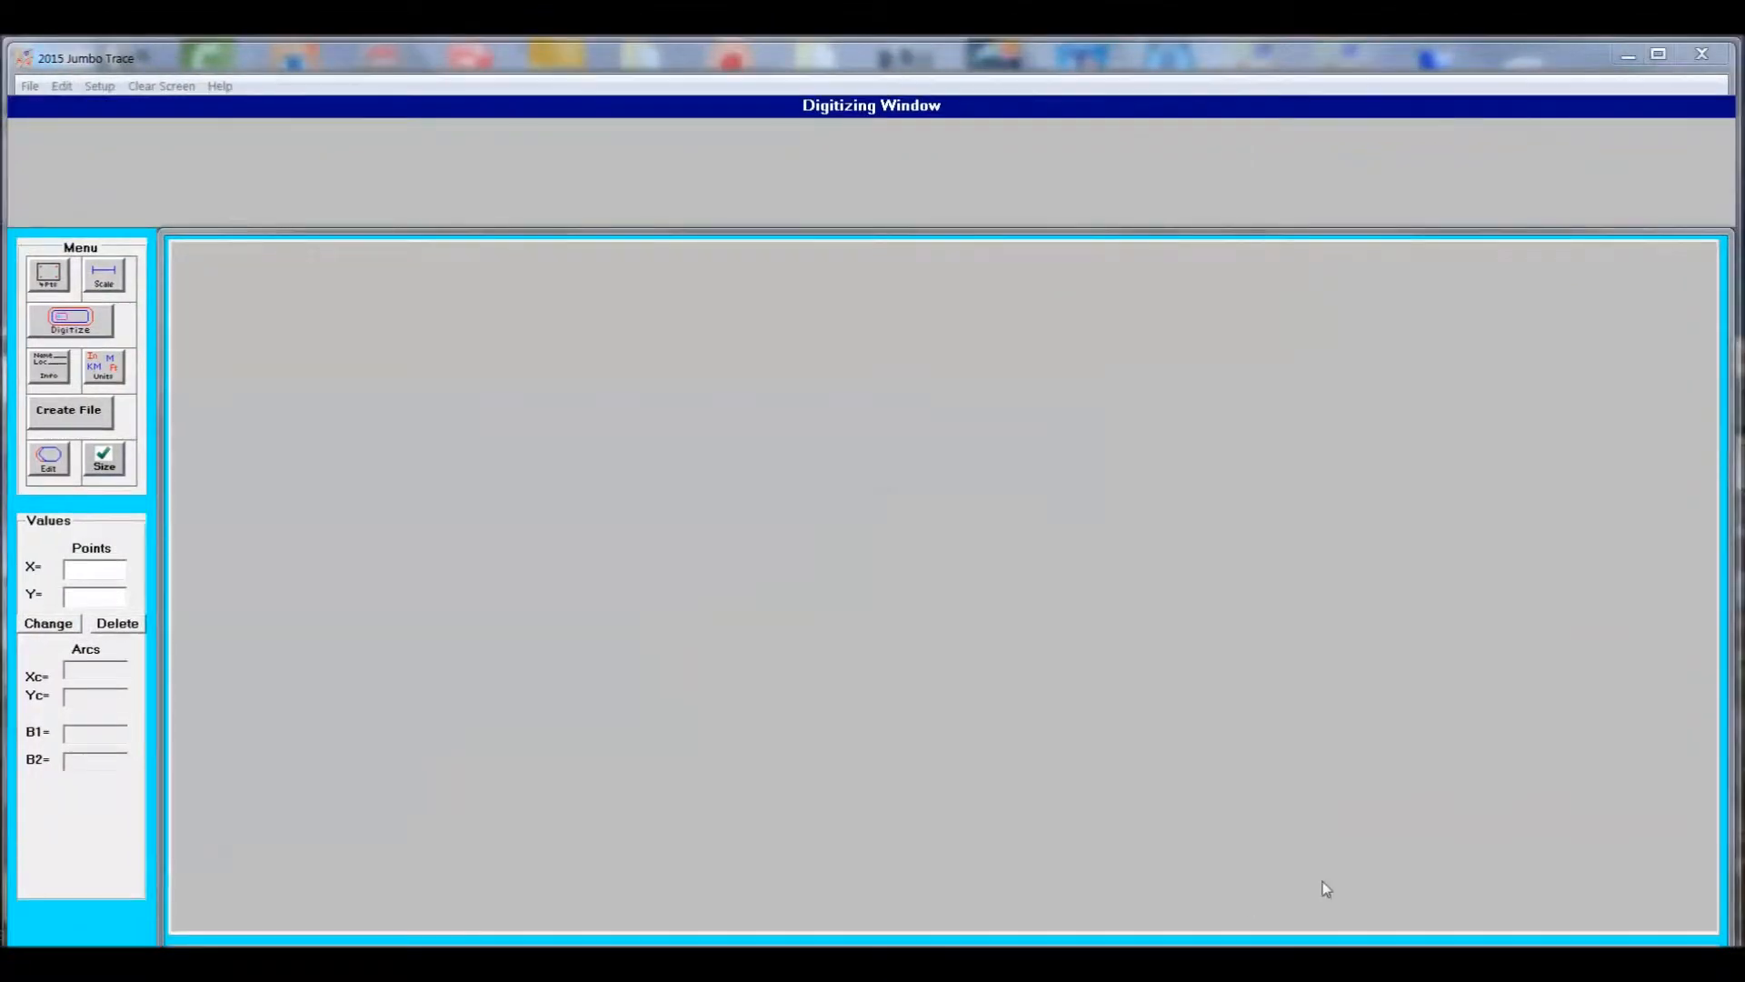
Start a new digitizing session and digitize the verification point.
{"action": "left_click", "coordinate": [71, 320]}
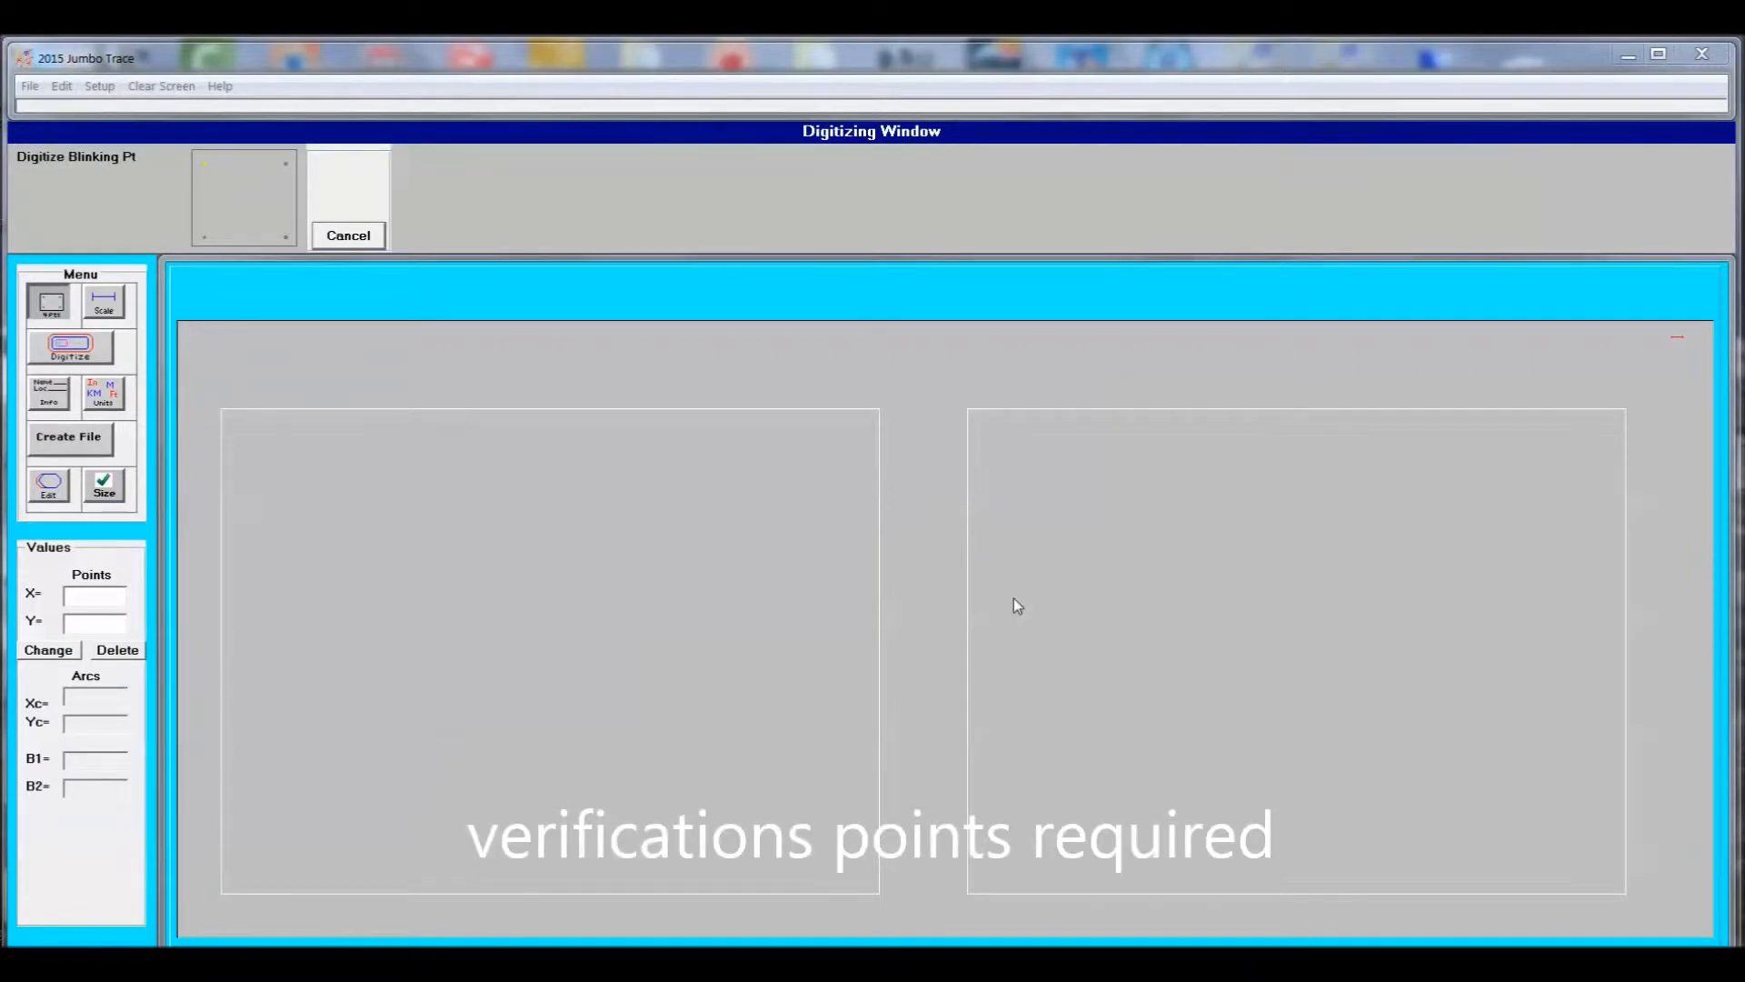
{"action": "left_click", "coordinate": [71, 347]}
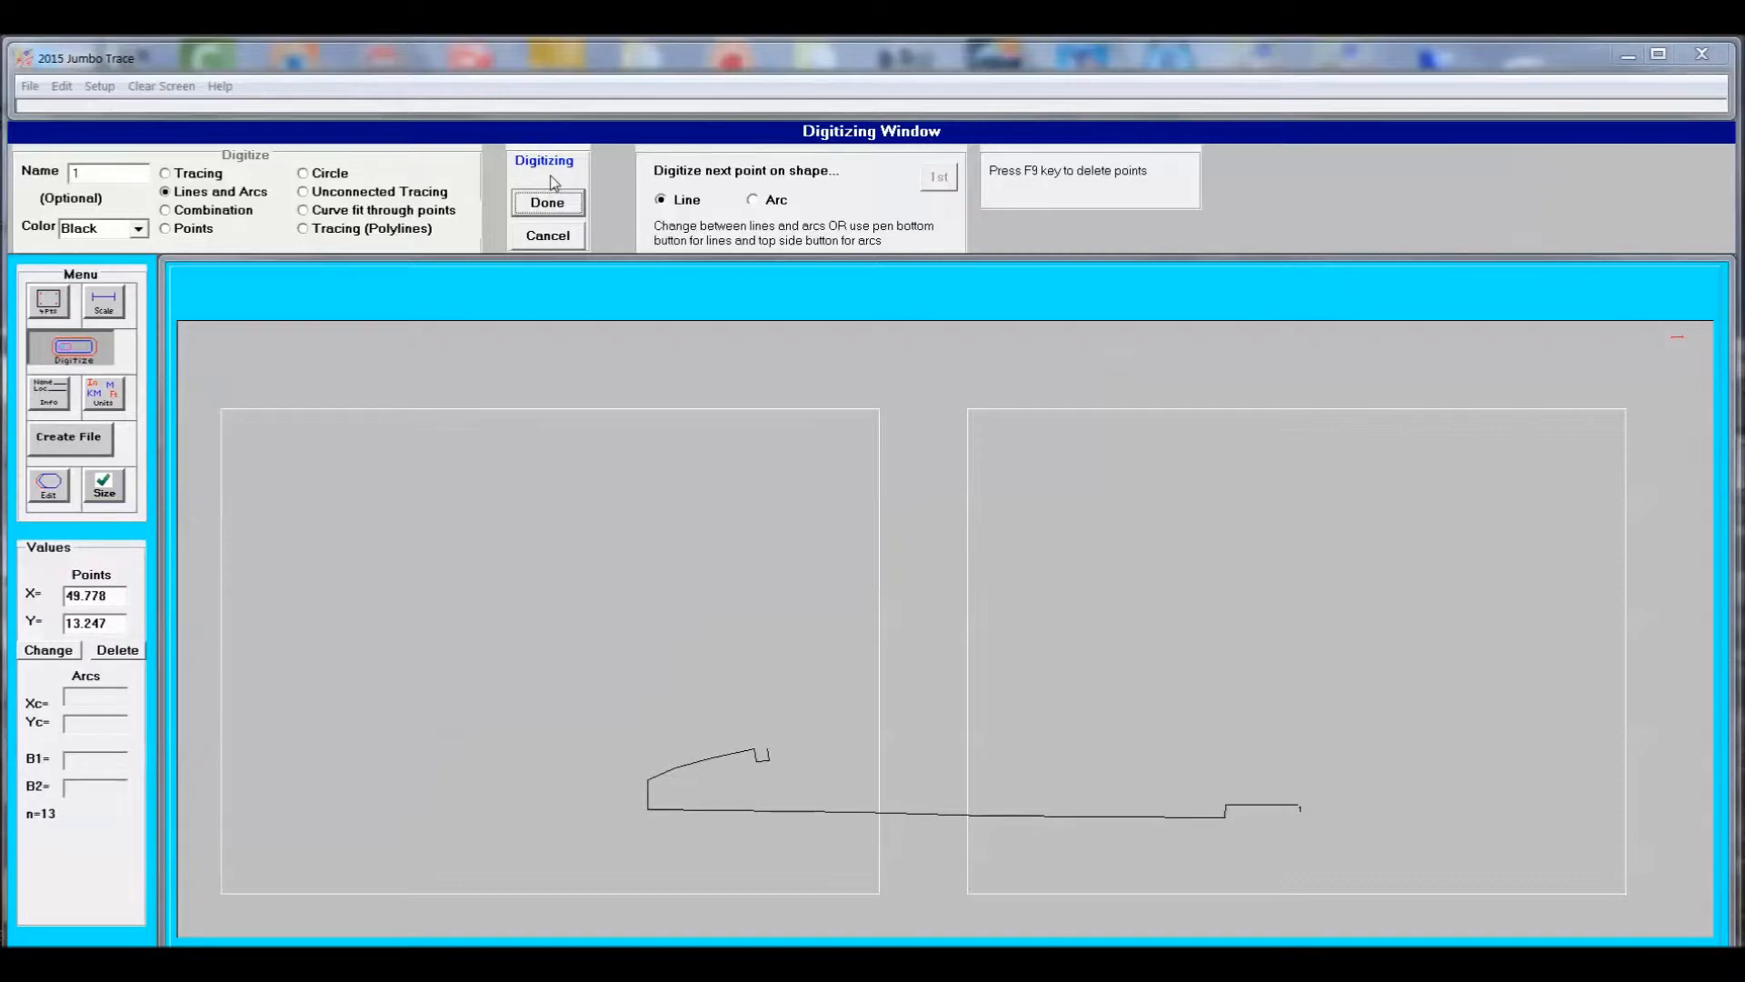
Digitize the final outline points to close the rib profile across both tablets.
{"action": "left_click", "coordinate": [859, 737]}
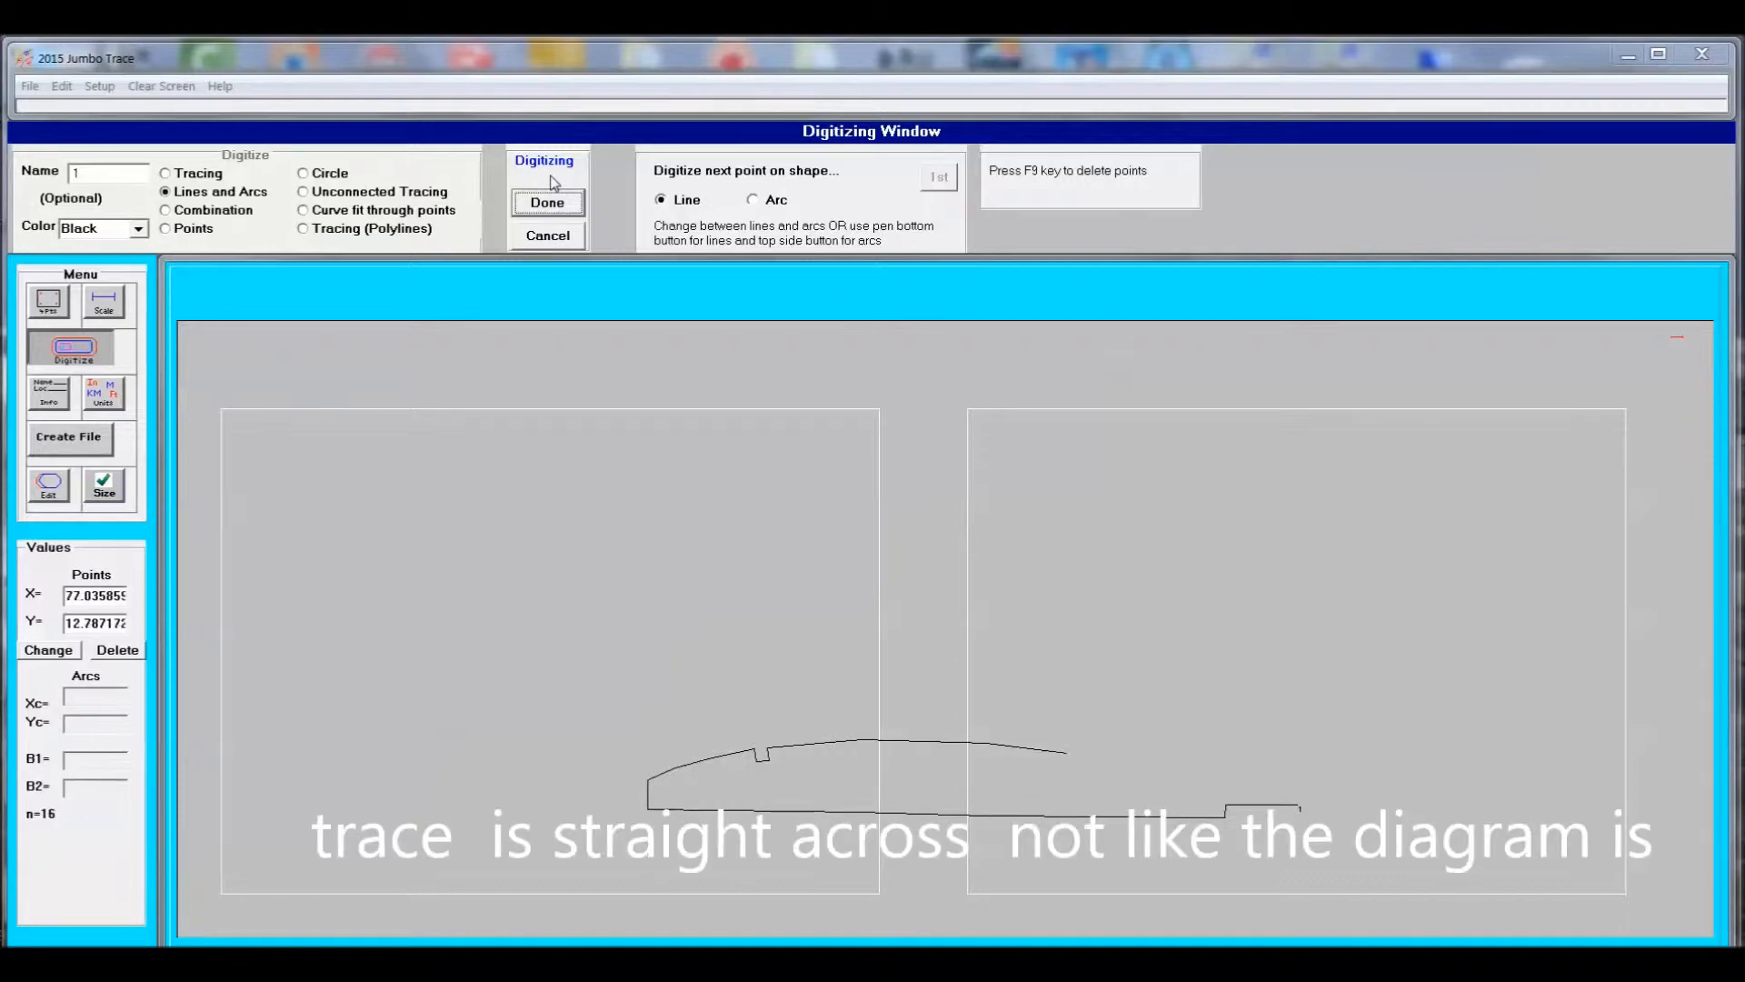
{"action": "left_click", "coordinate": [1075, 777]}
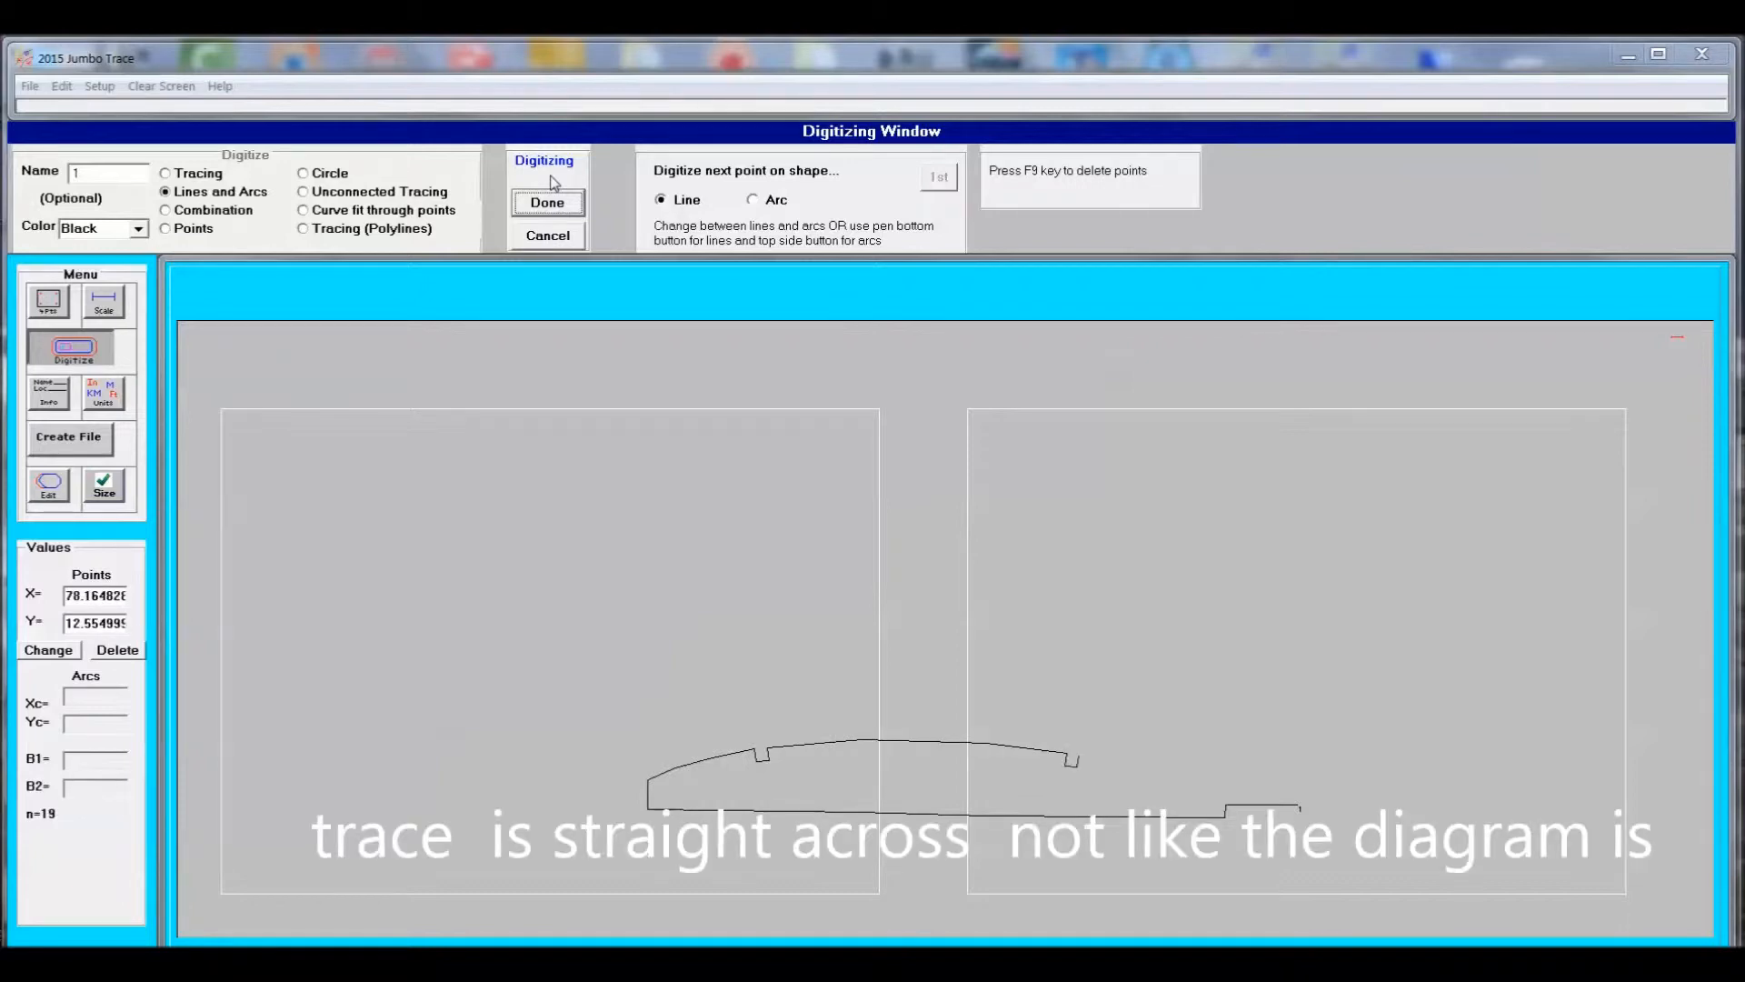
{"action": "left_click", "coordinate": [547, 202]}
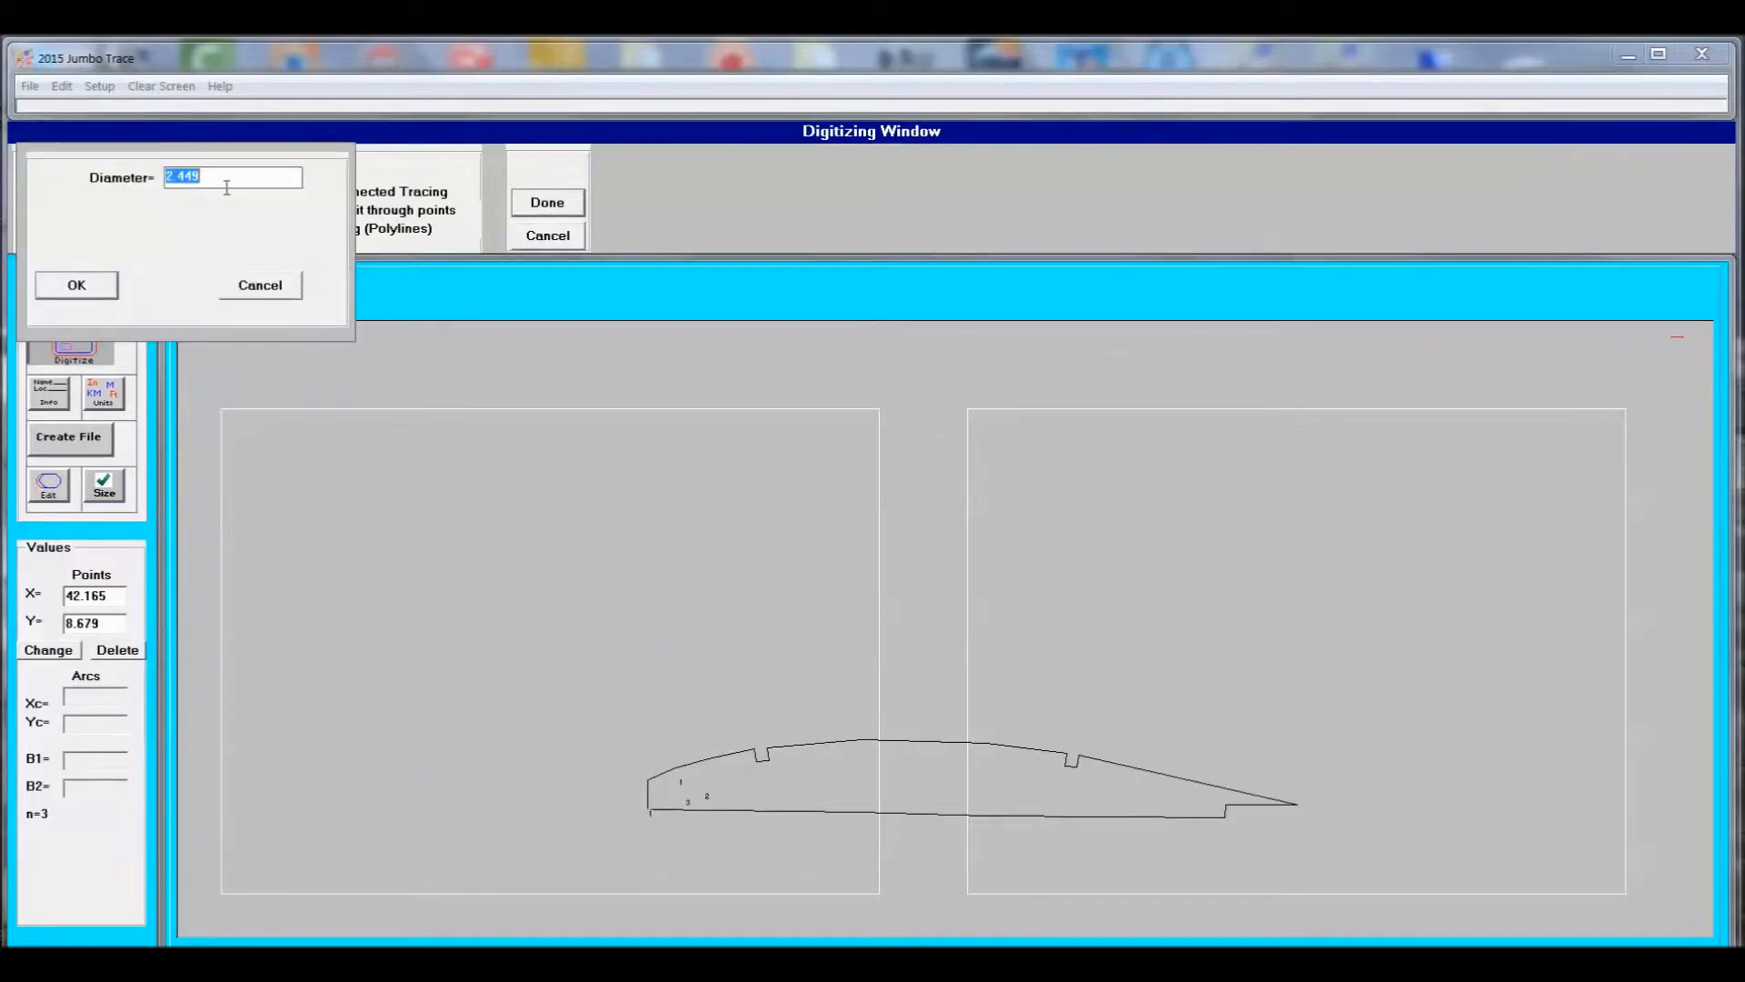
Digitize the lightening holes from three points each, giving each a 2.5 diameter.
{"action": "type", "text": "2.5"}
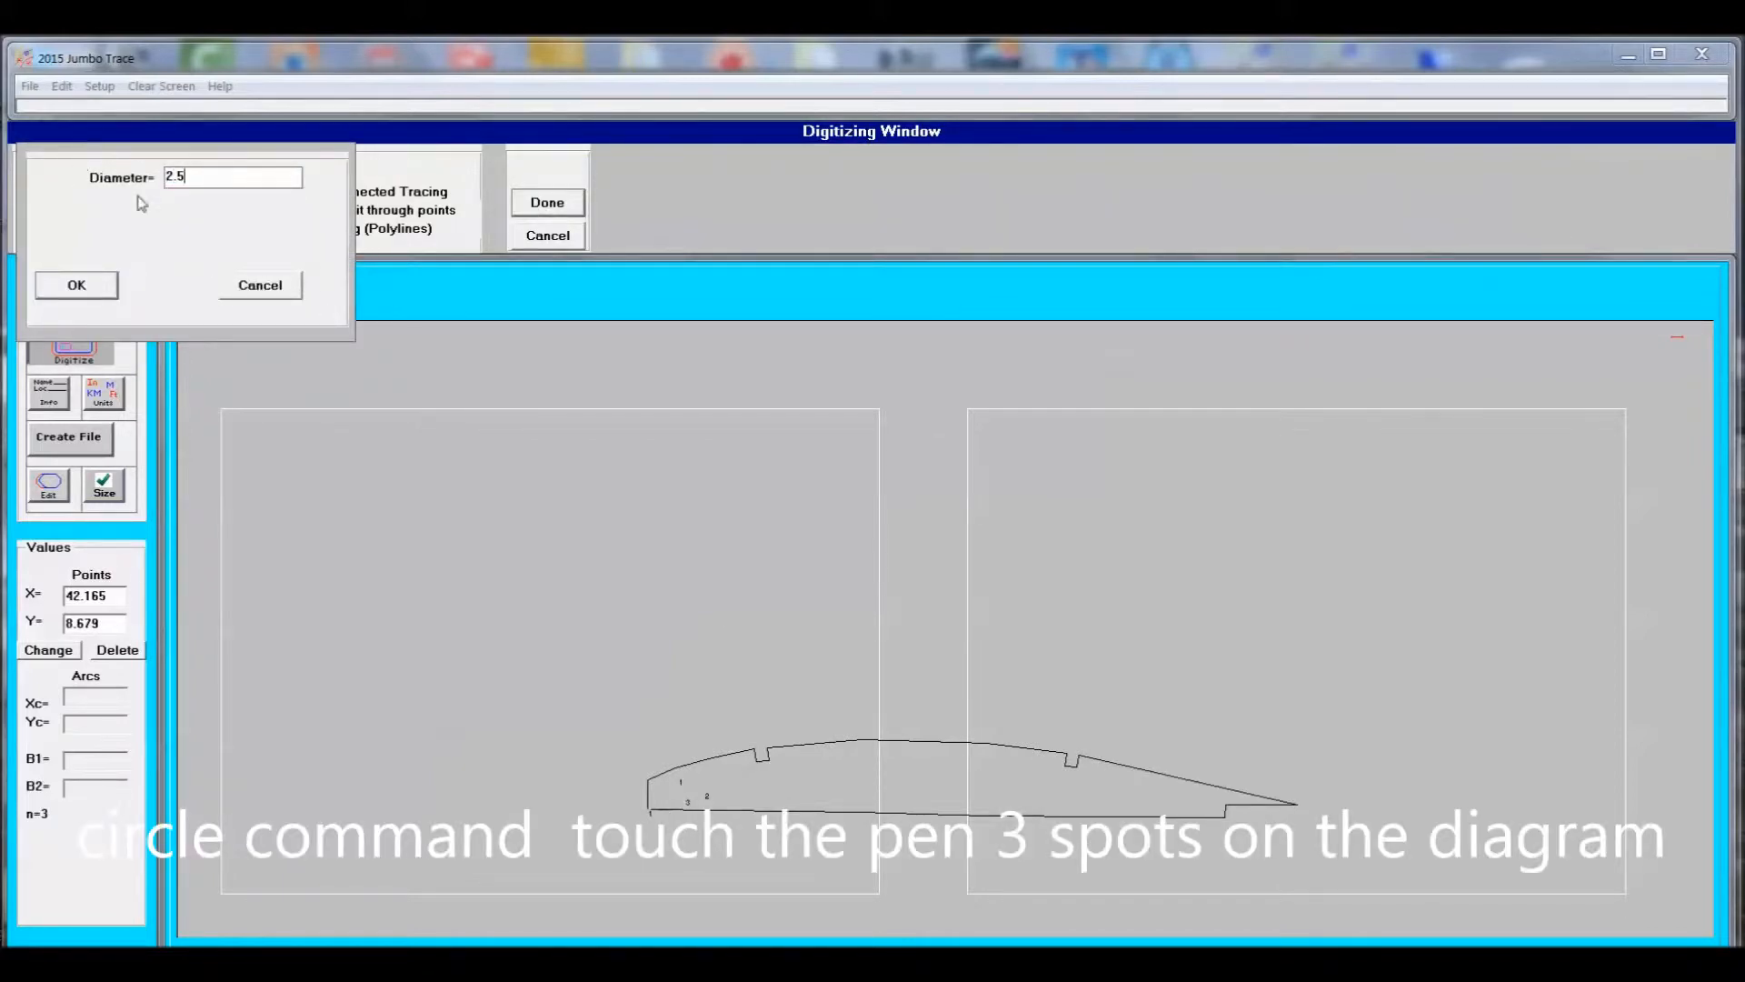
{"action": "left_click", "coordinate": [77, 284]}
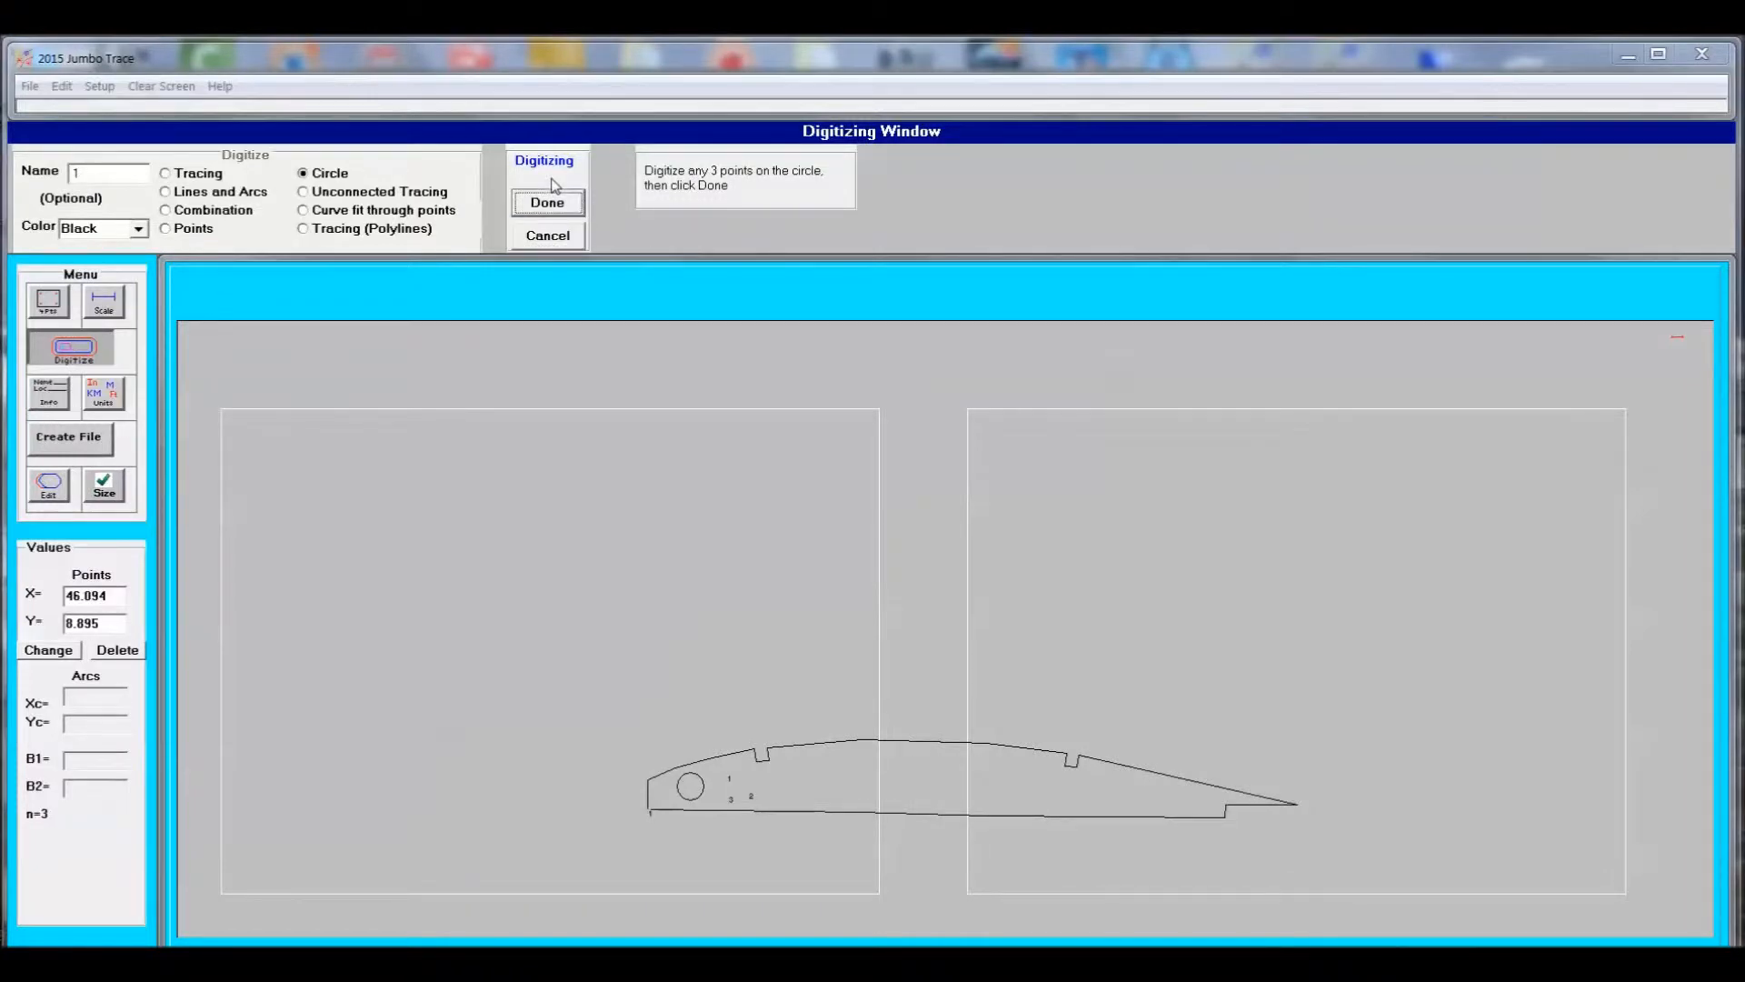
{"action": "left_click", "coordinate": [547, 202]}
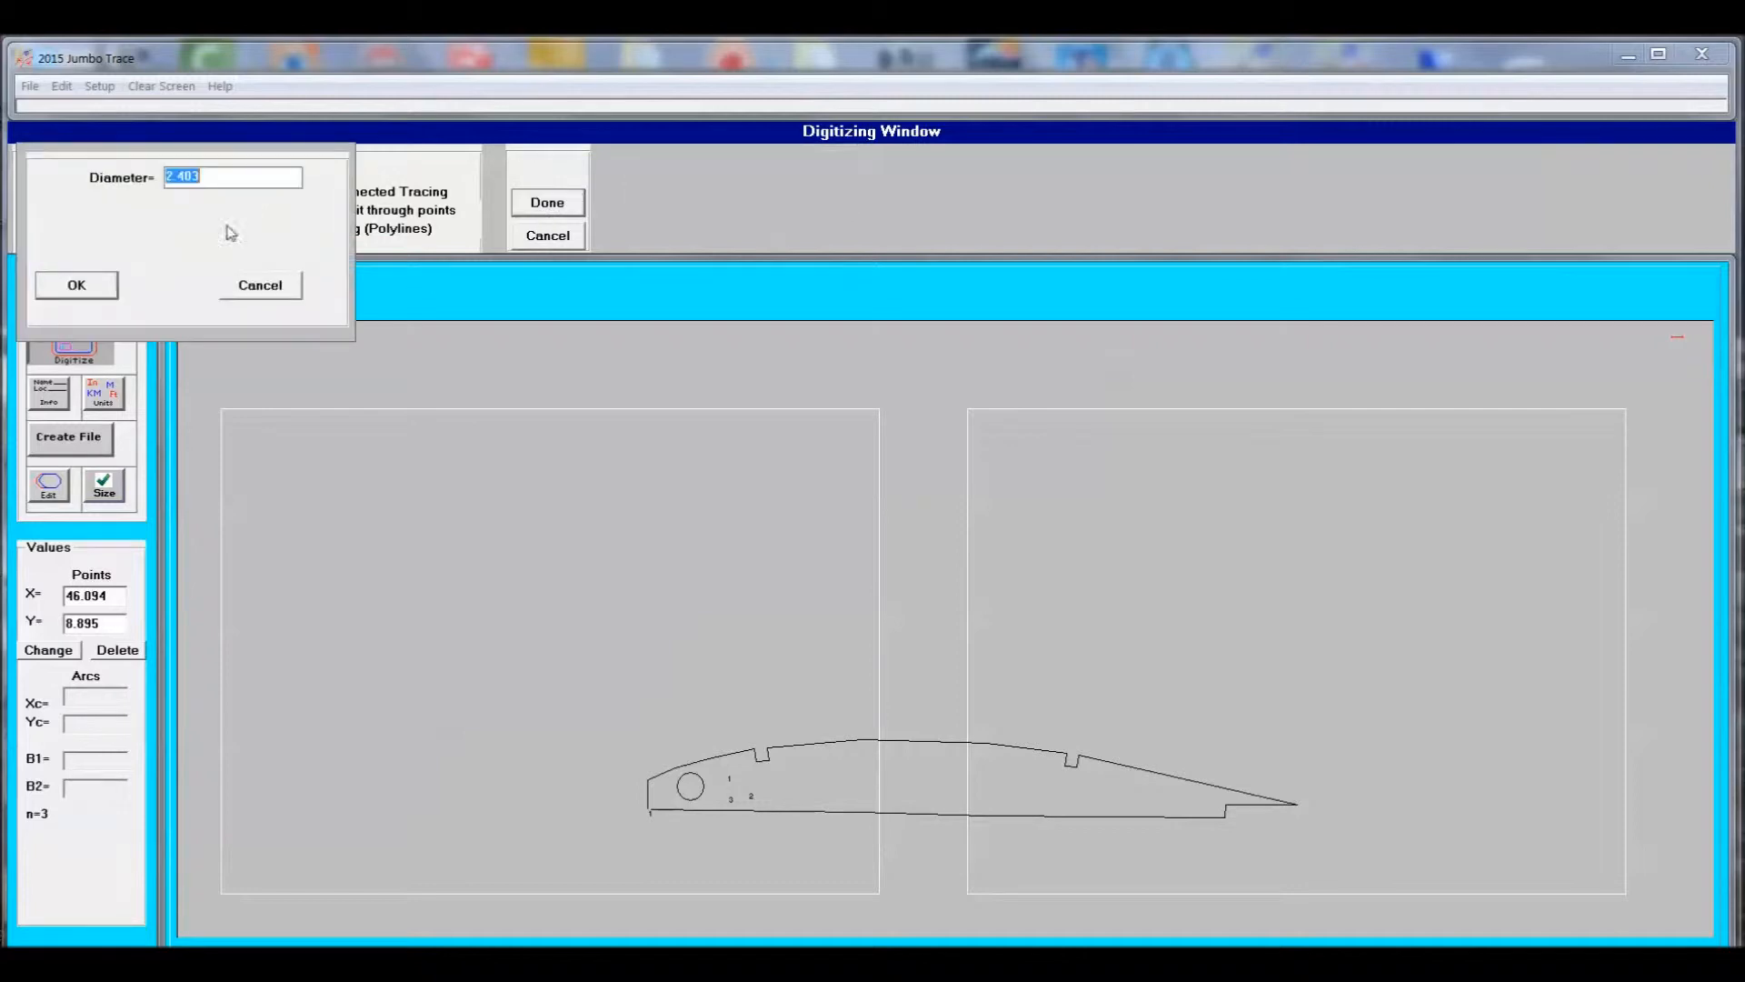
{"action": "type", "text": "2.50"}
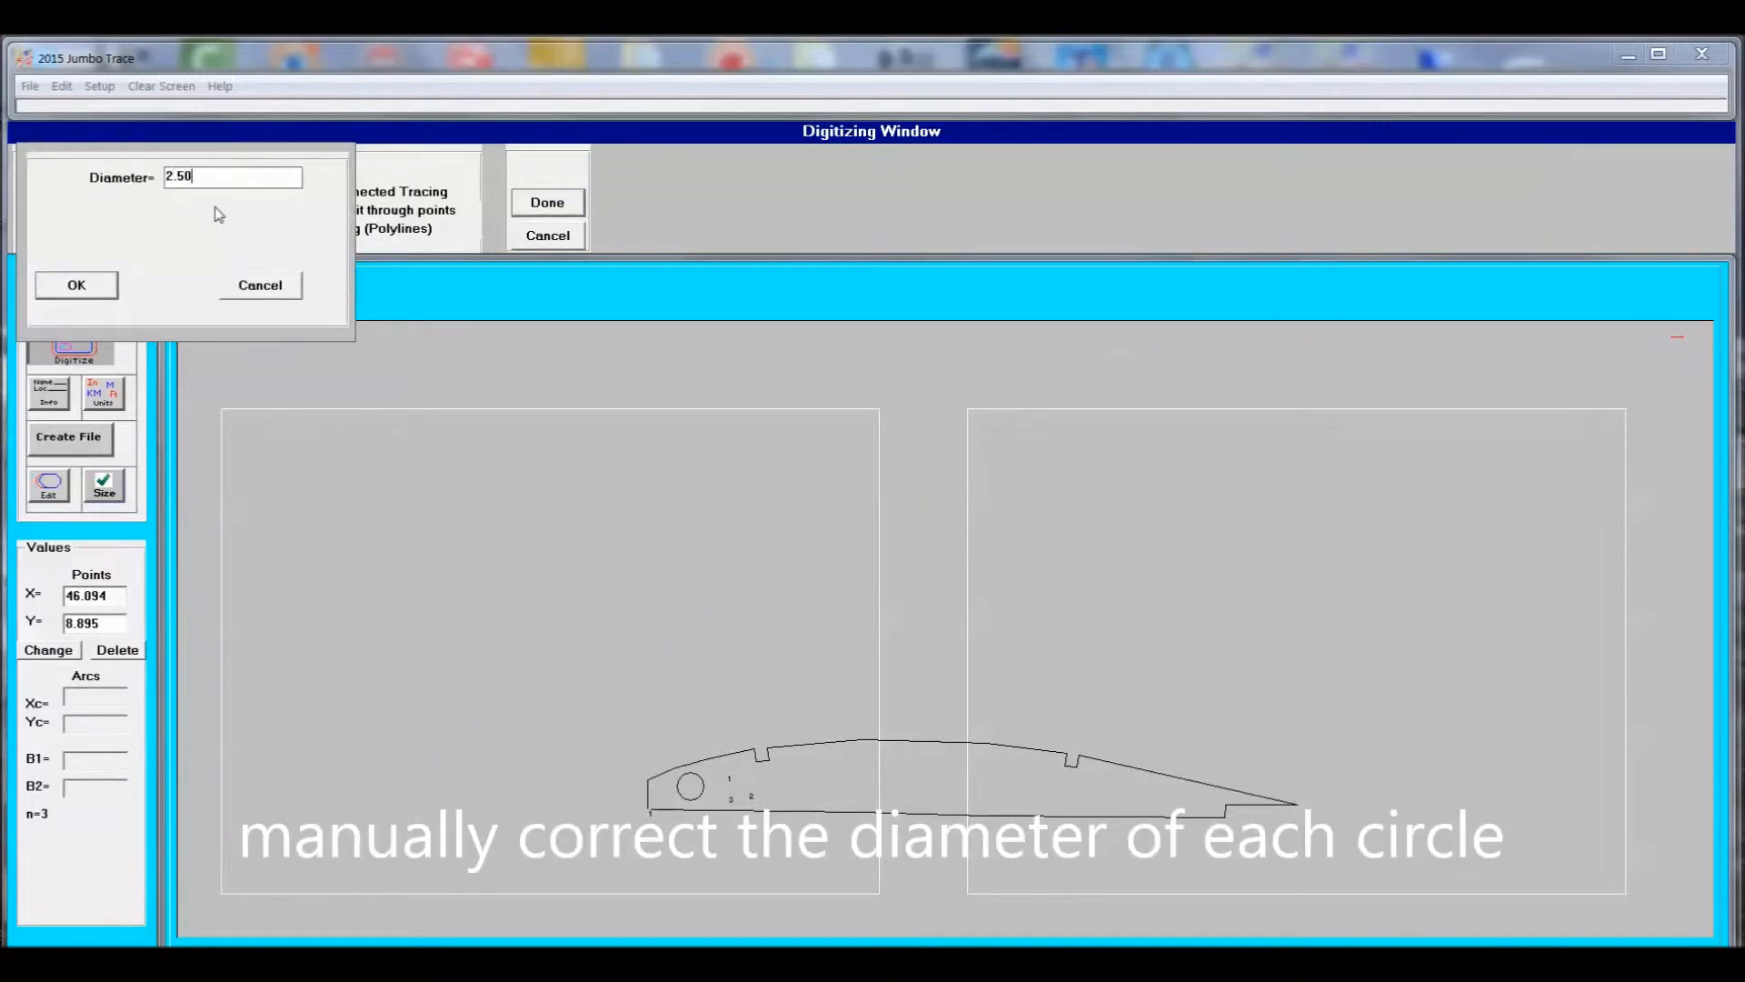
{"action": "left_click", "coordinate": [77, 285]}
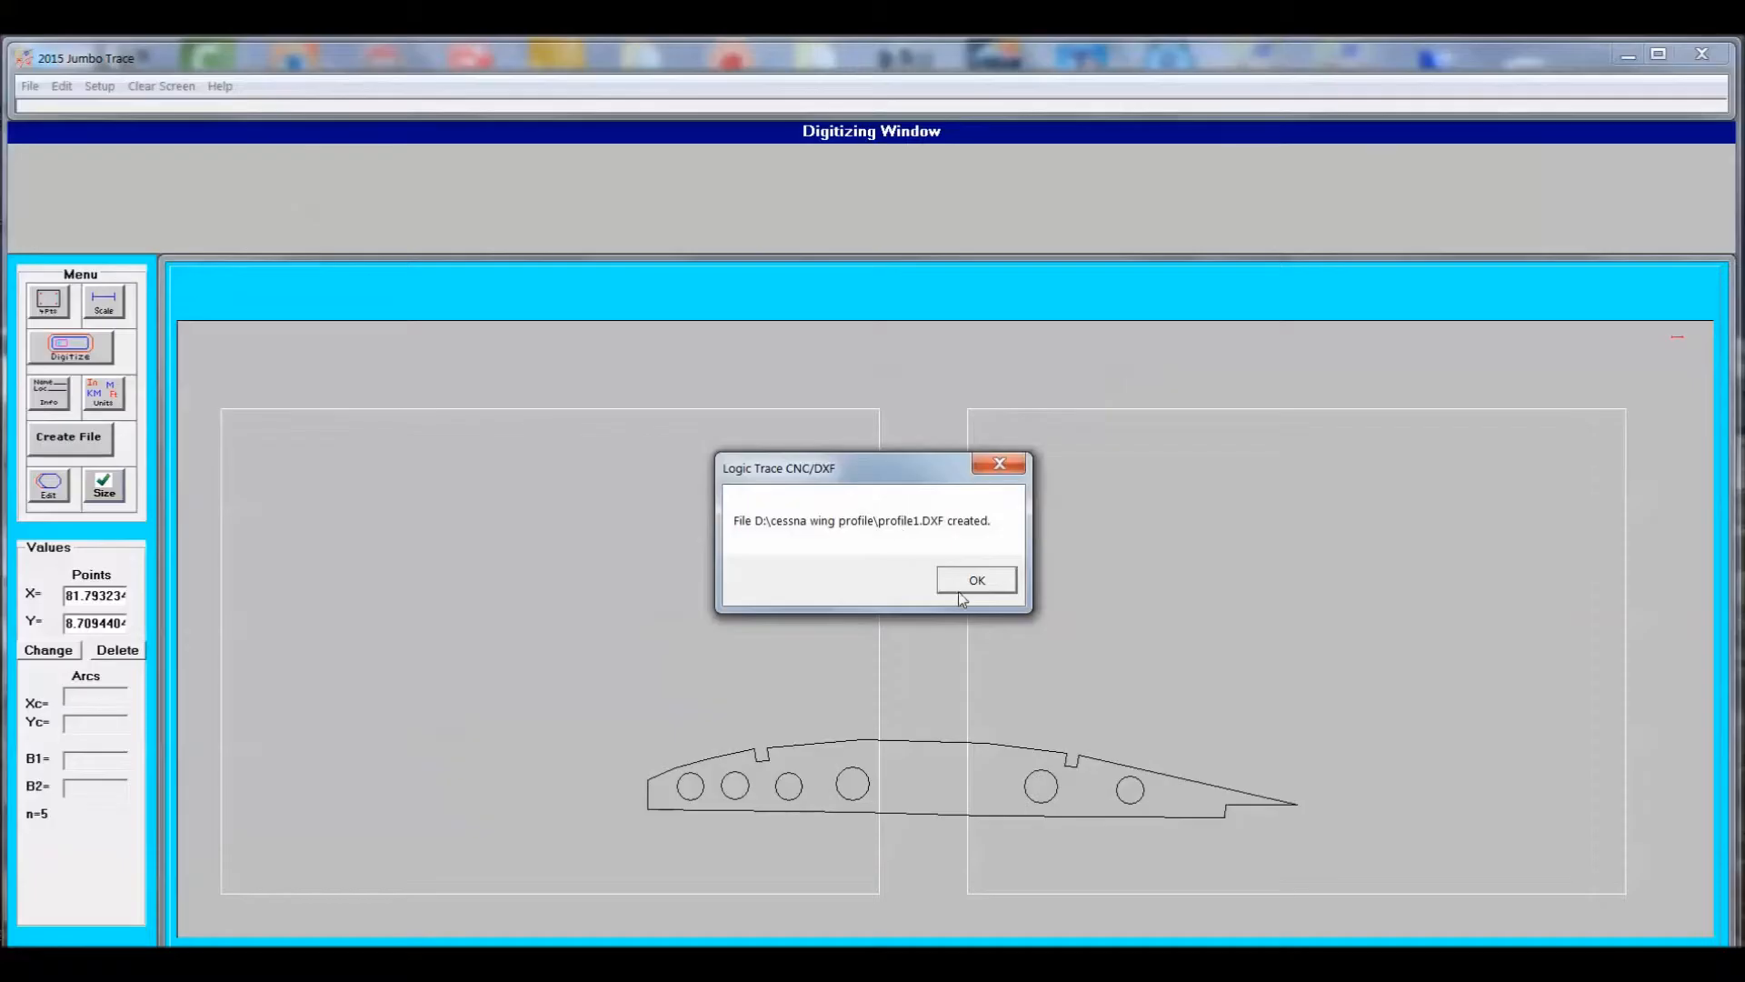
Dismiss the DXF-created notice and save the trace as wing2.
{"action": "left_click", "coordinate": [976, 578]}
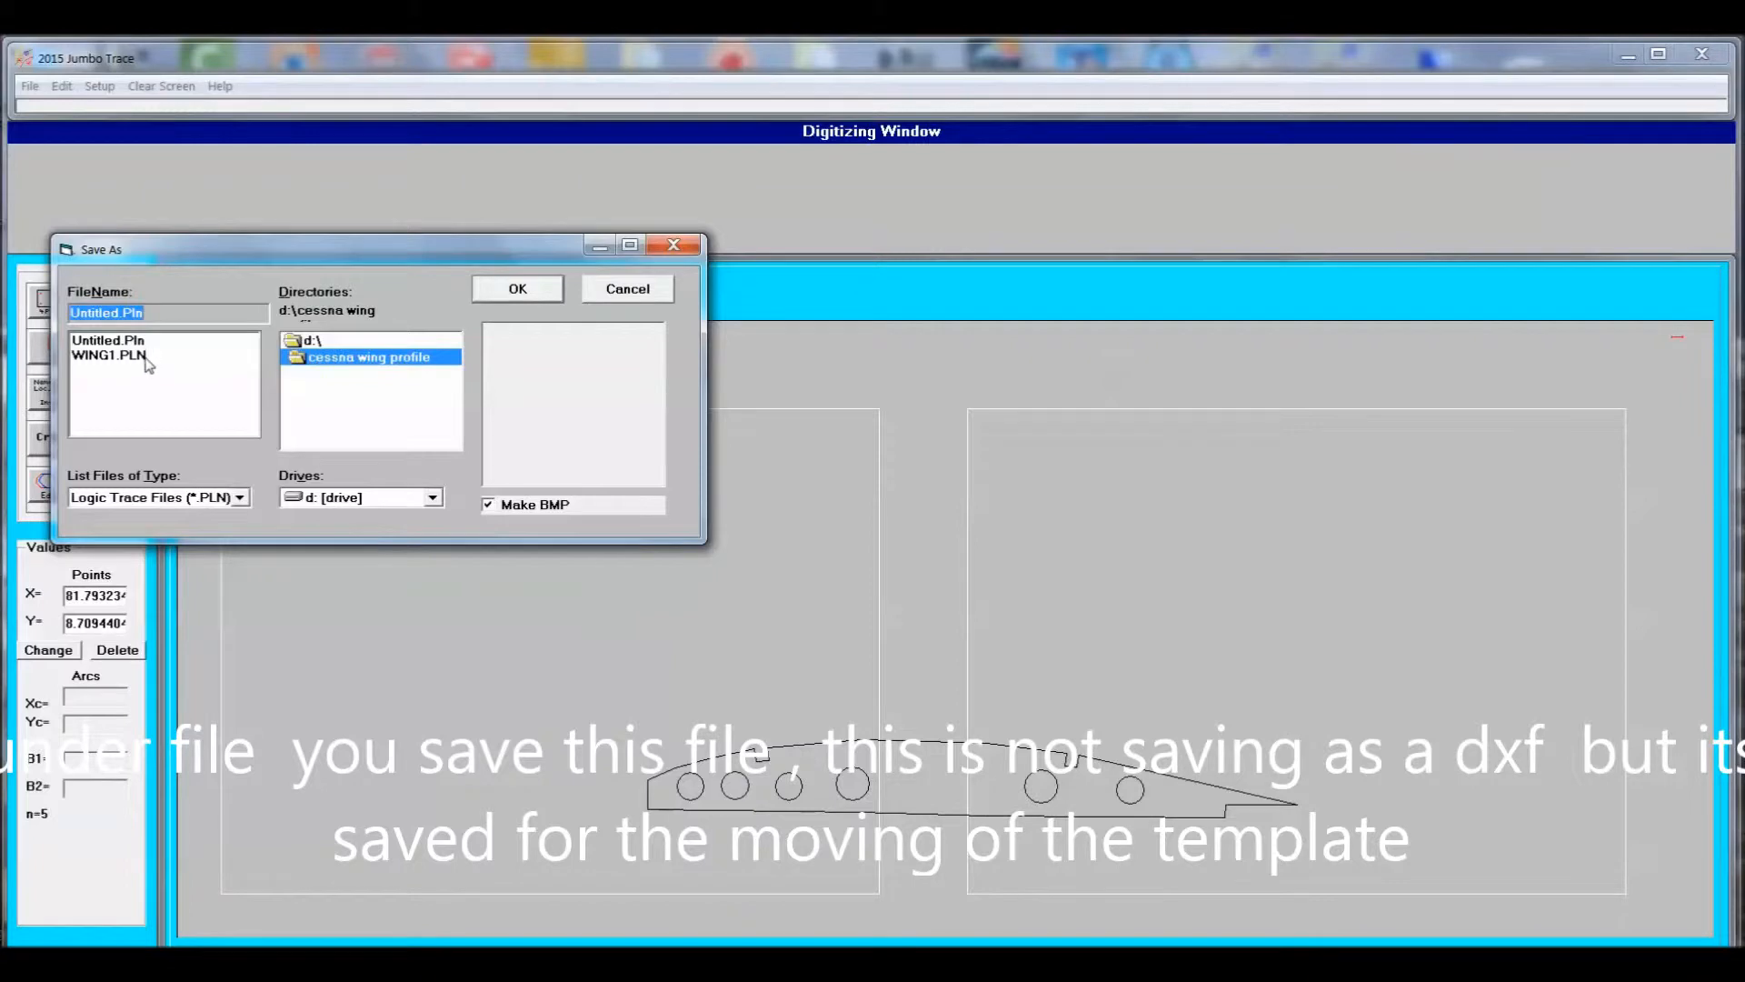
{"action": "type", "text": "w"}
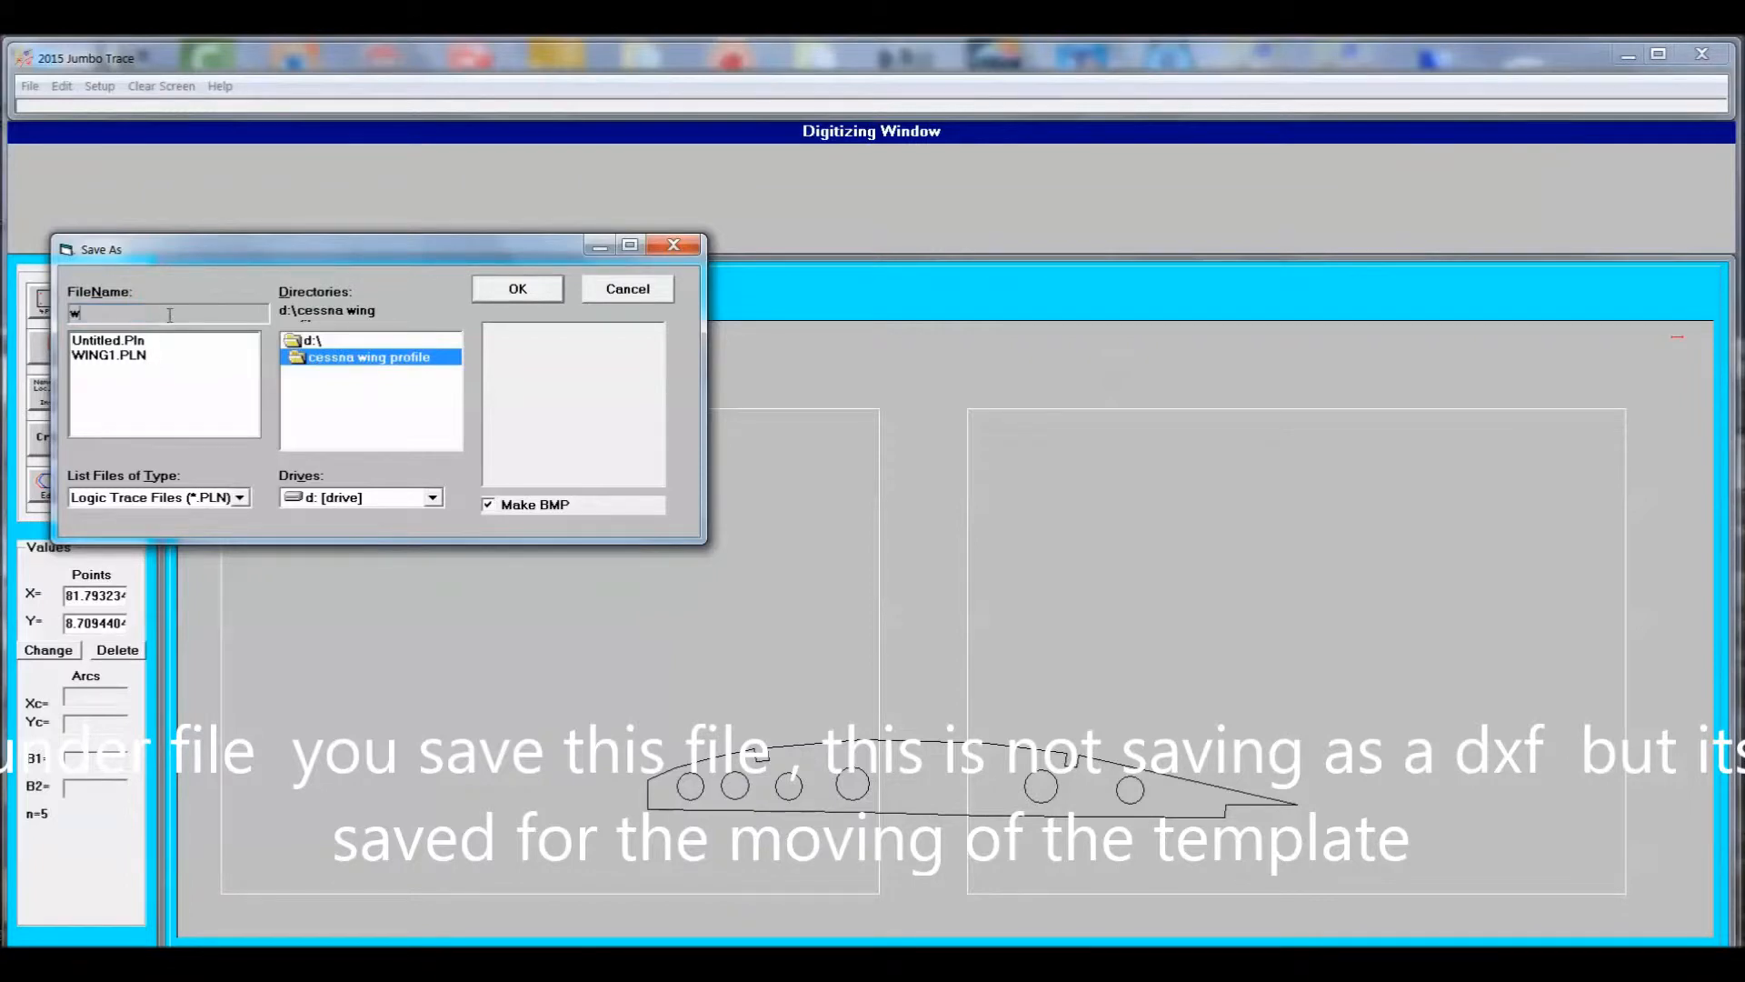
{"action": "type", "text": "ing2"}
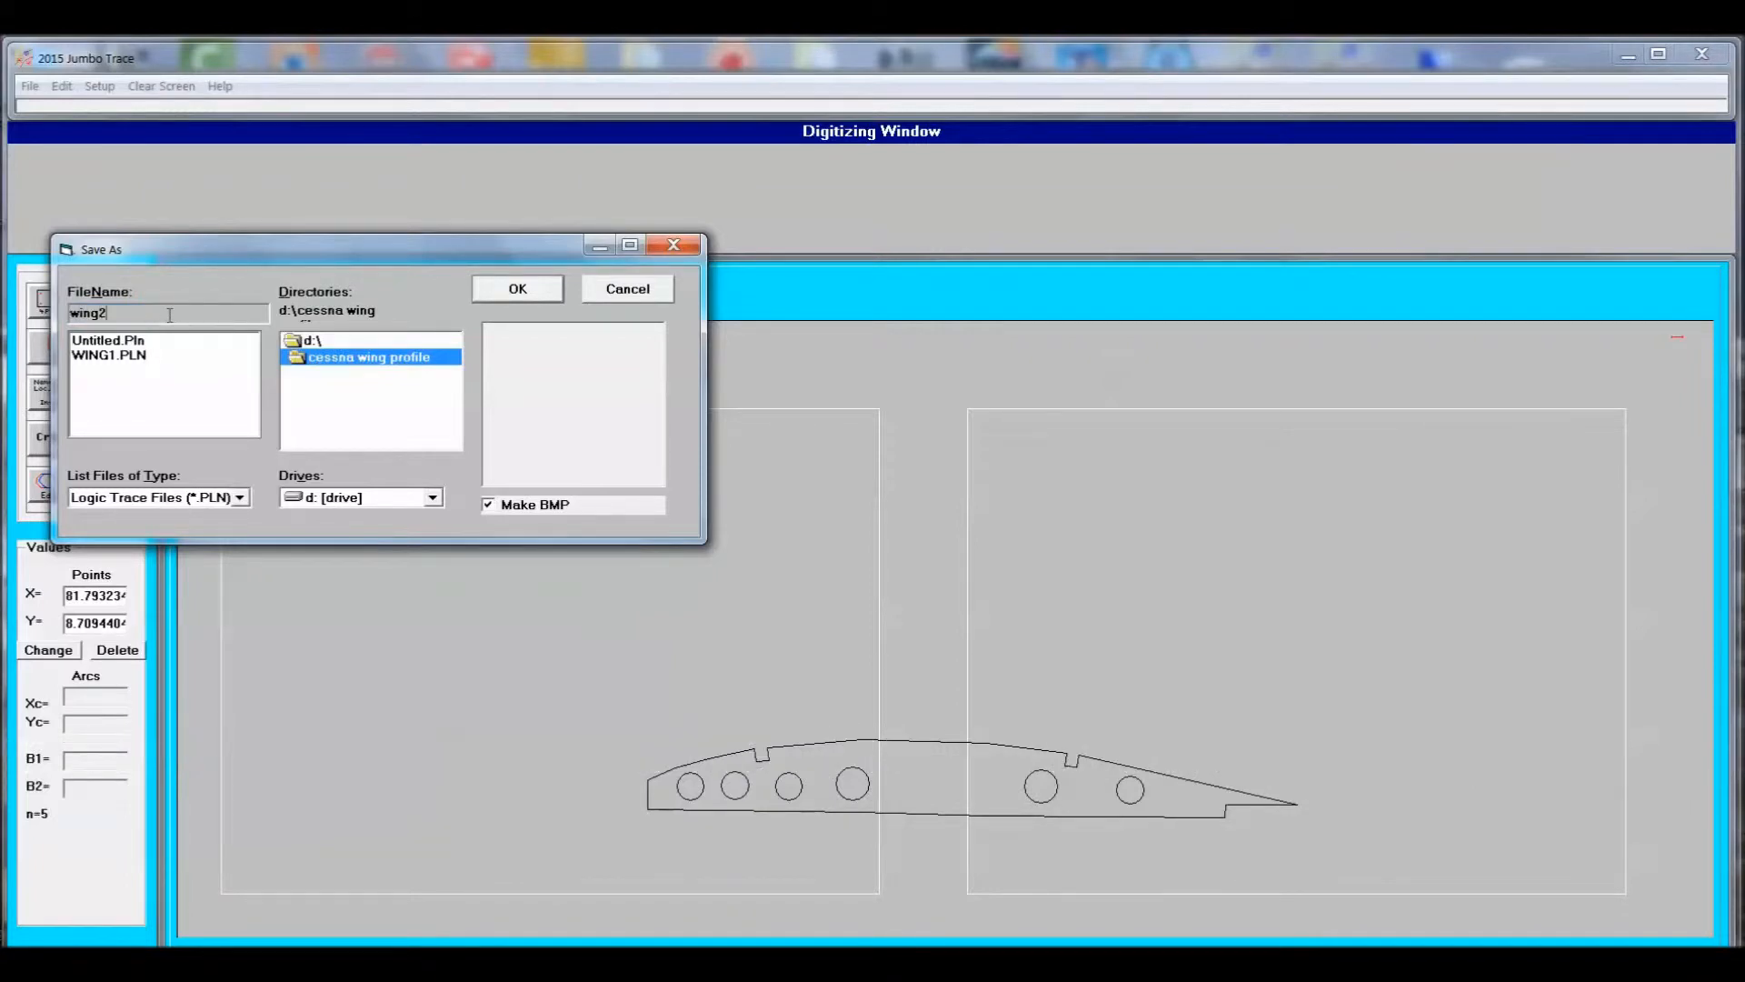
{"action": "left_click", "coordinate": [517, 288]}
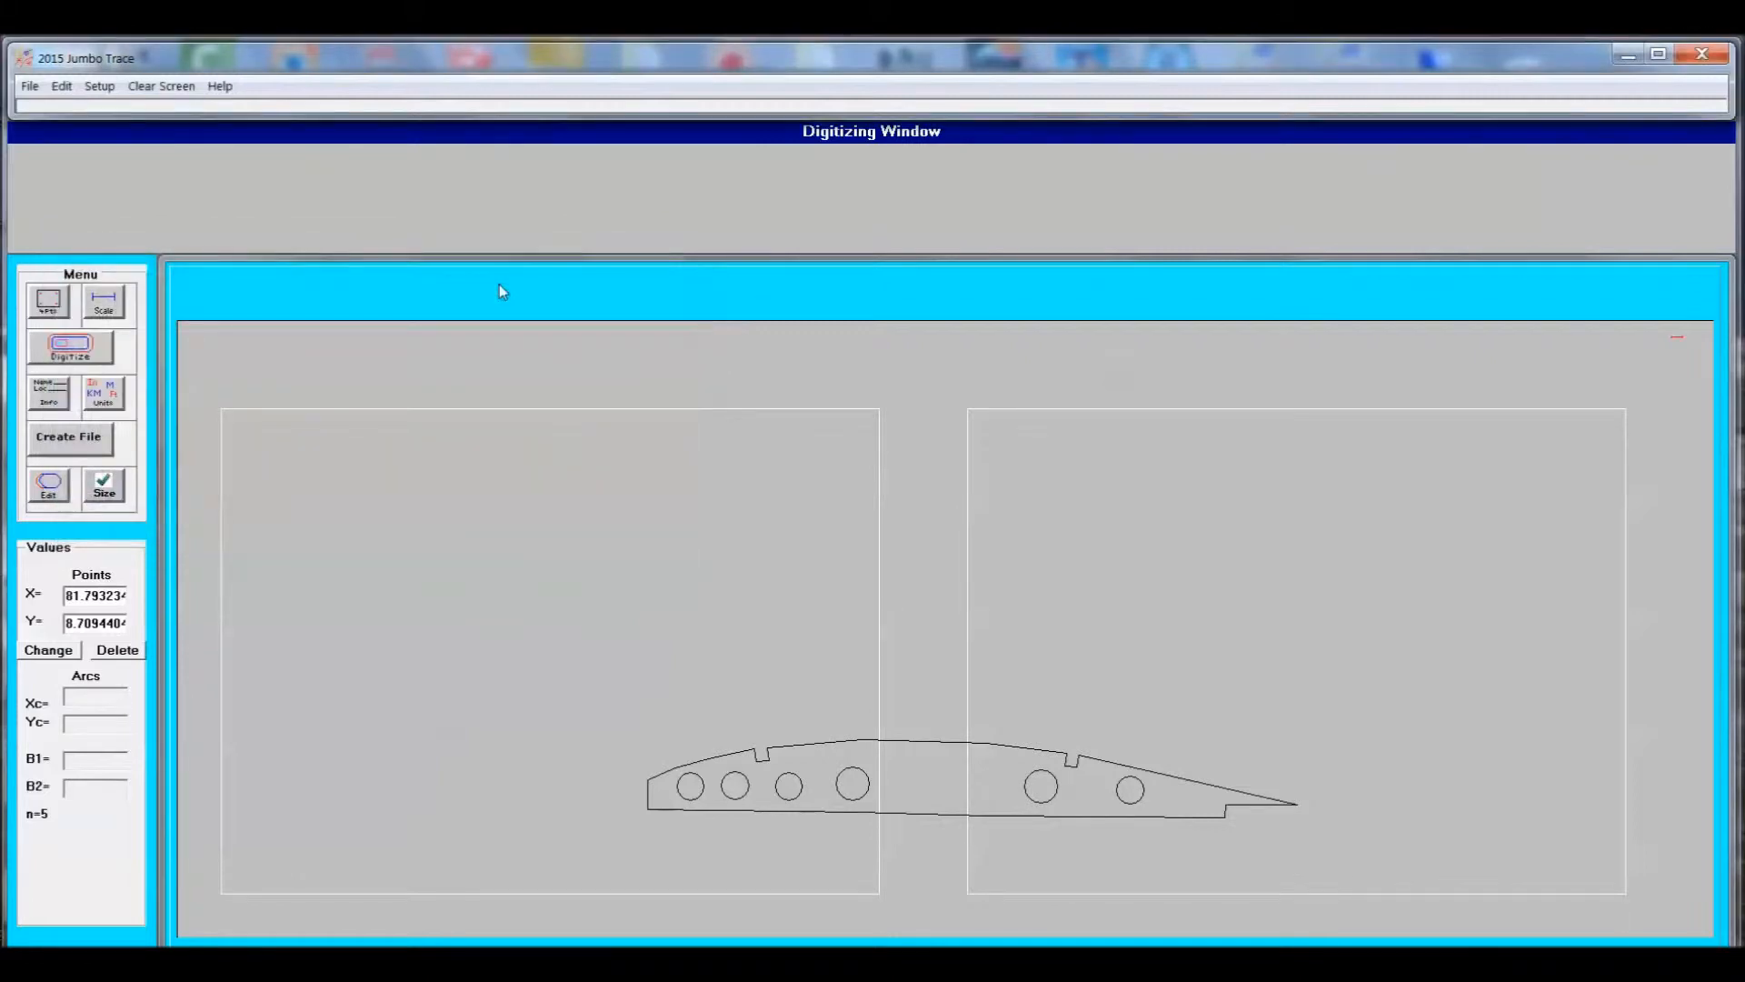
{"action": "left_click", "coordinate": [162, 86]}
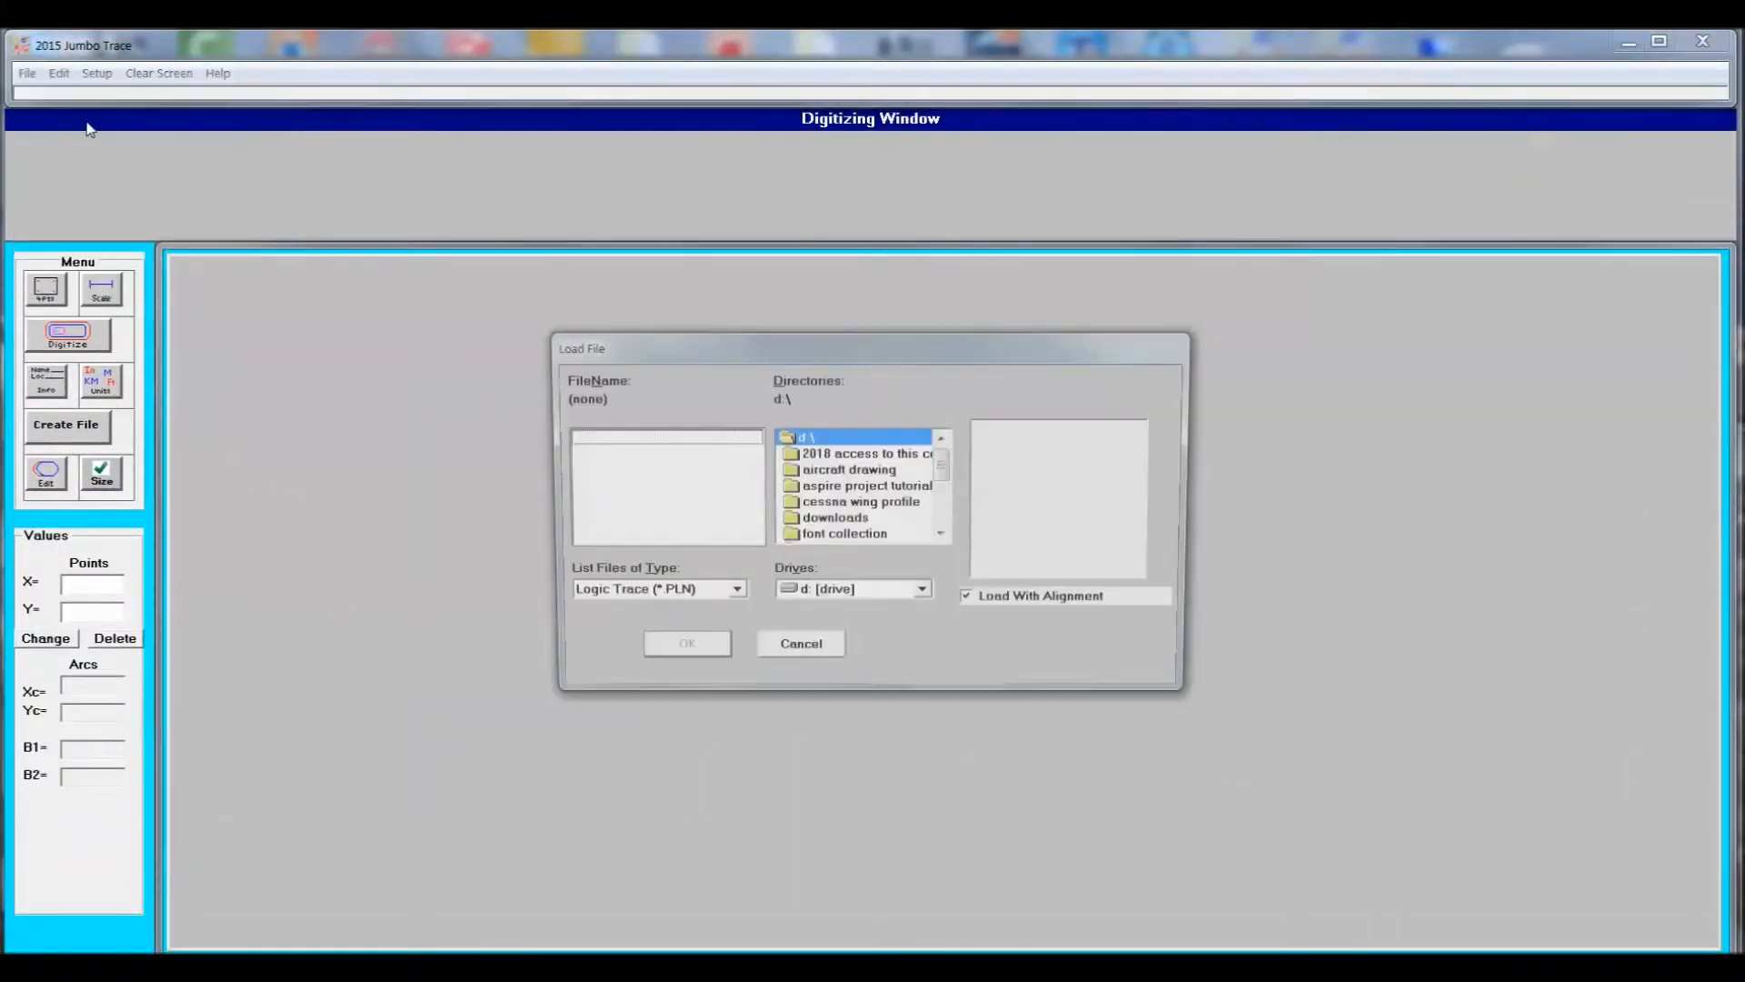
Load WING2 from the cessna wing profile folder with alignment turned off.
{"action": "double_click", "coordinate": [860, 501]}
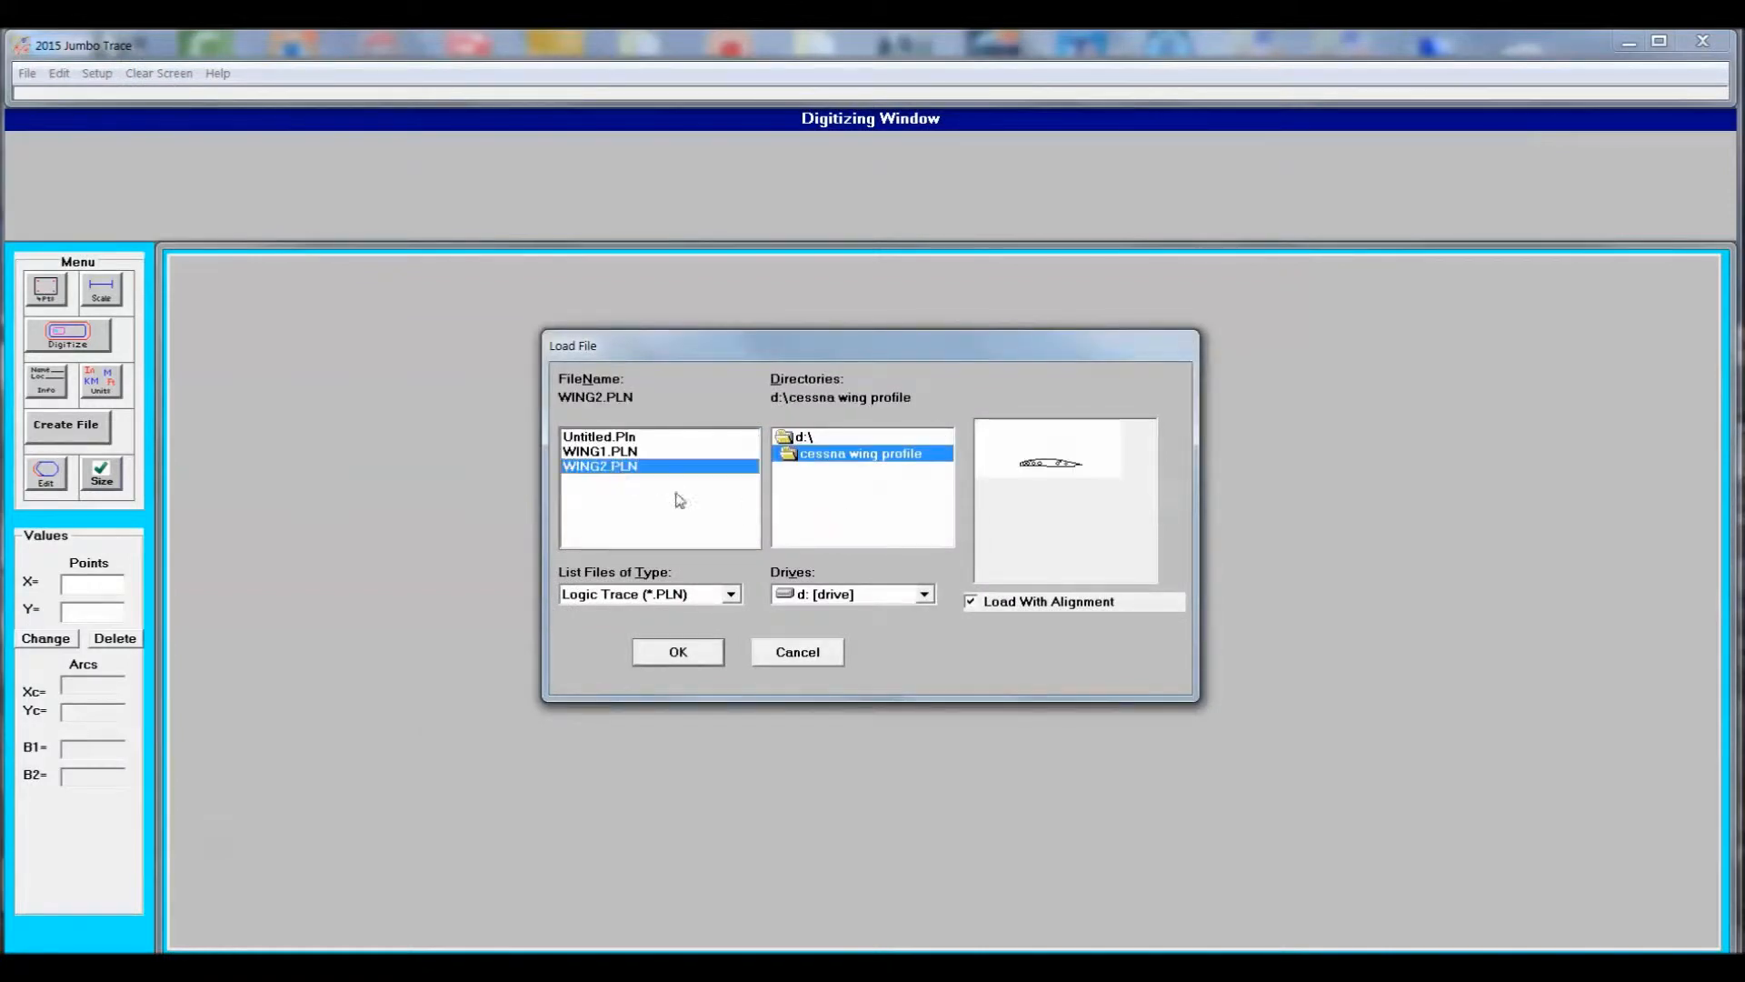
{"action": "left_click", "coordinate": [678, 652]}
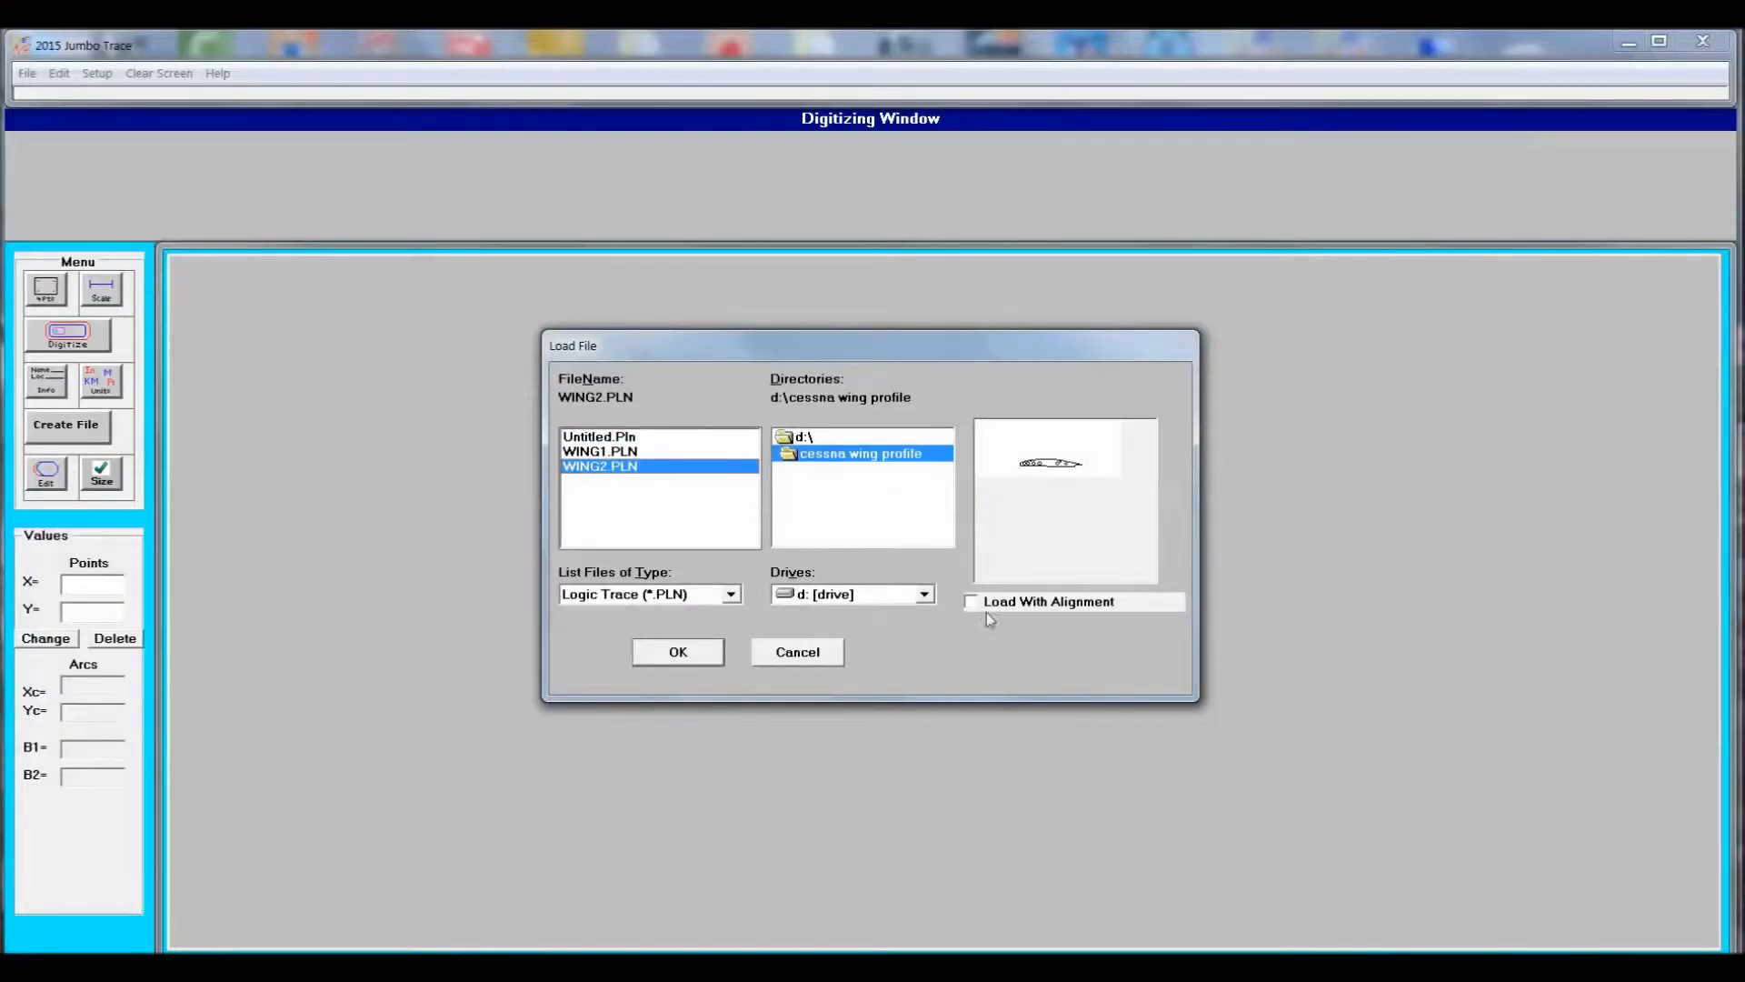
{"action": "left_click", "coordinate": [678, 651]}
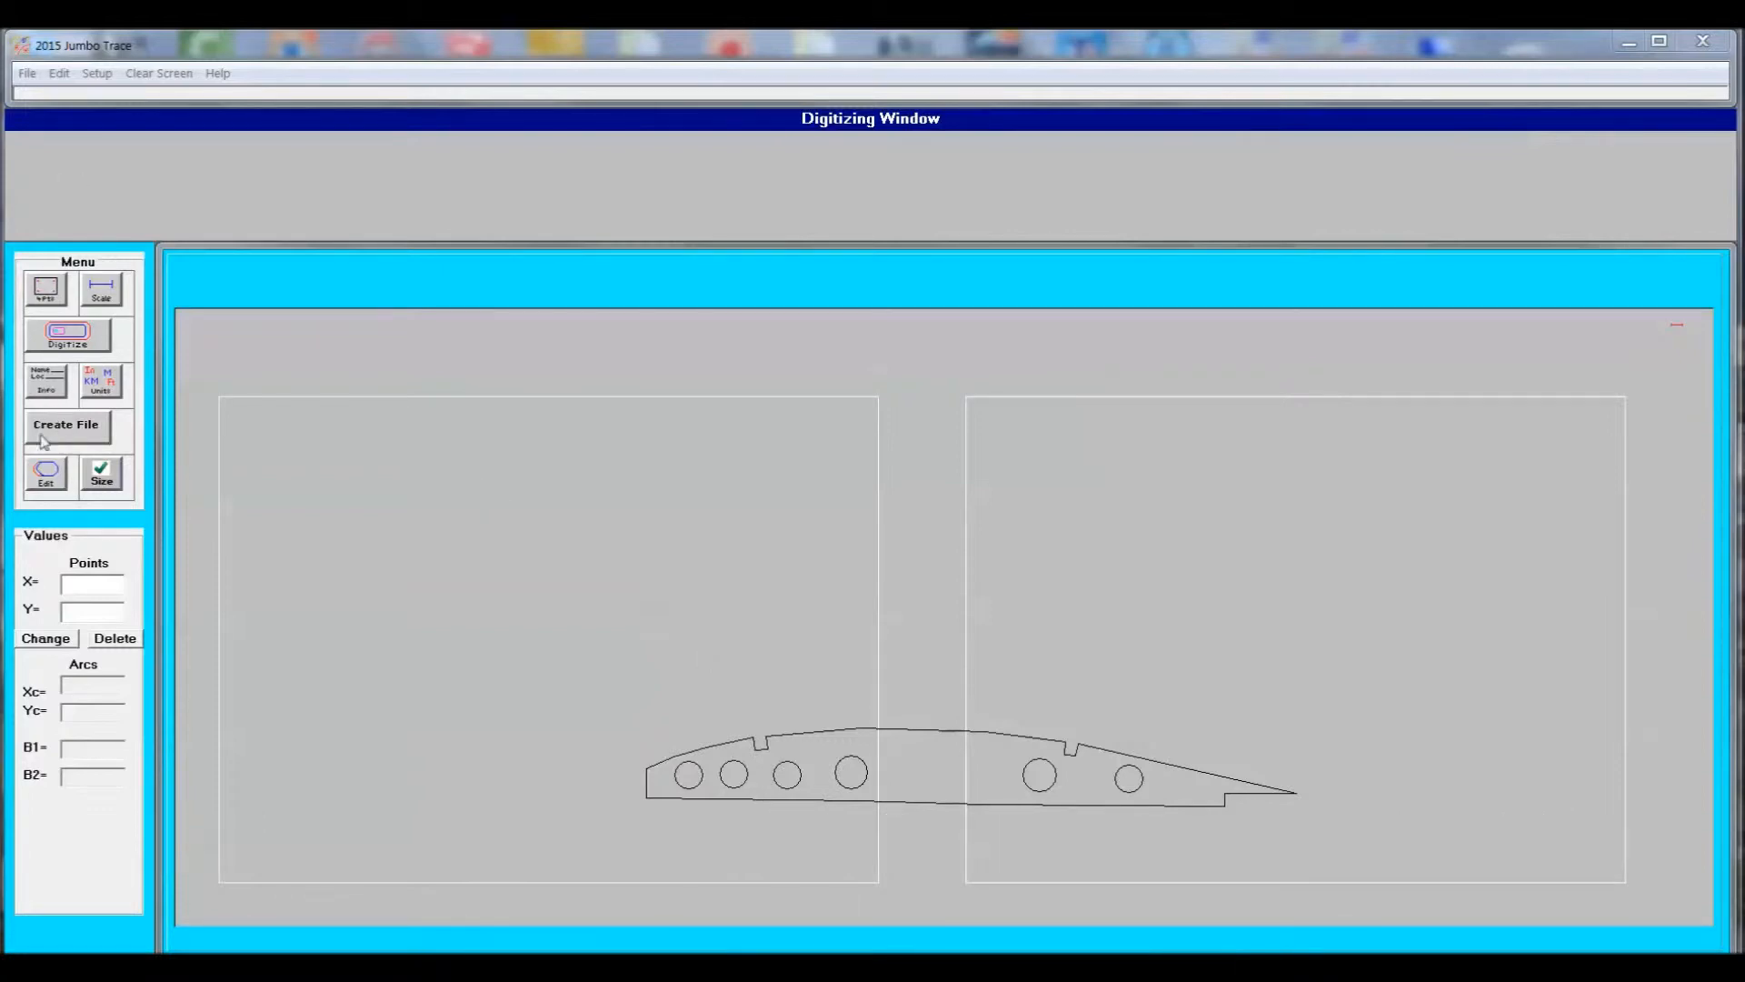
Redigitize a portion of the outline to add a rectangular lower-edge notch, and confirm.
{"action": "left_click", "coordinate": [46, 473]}
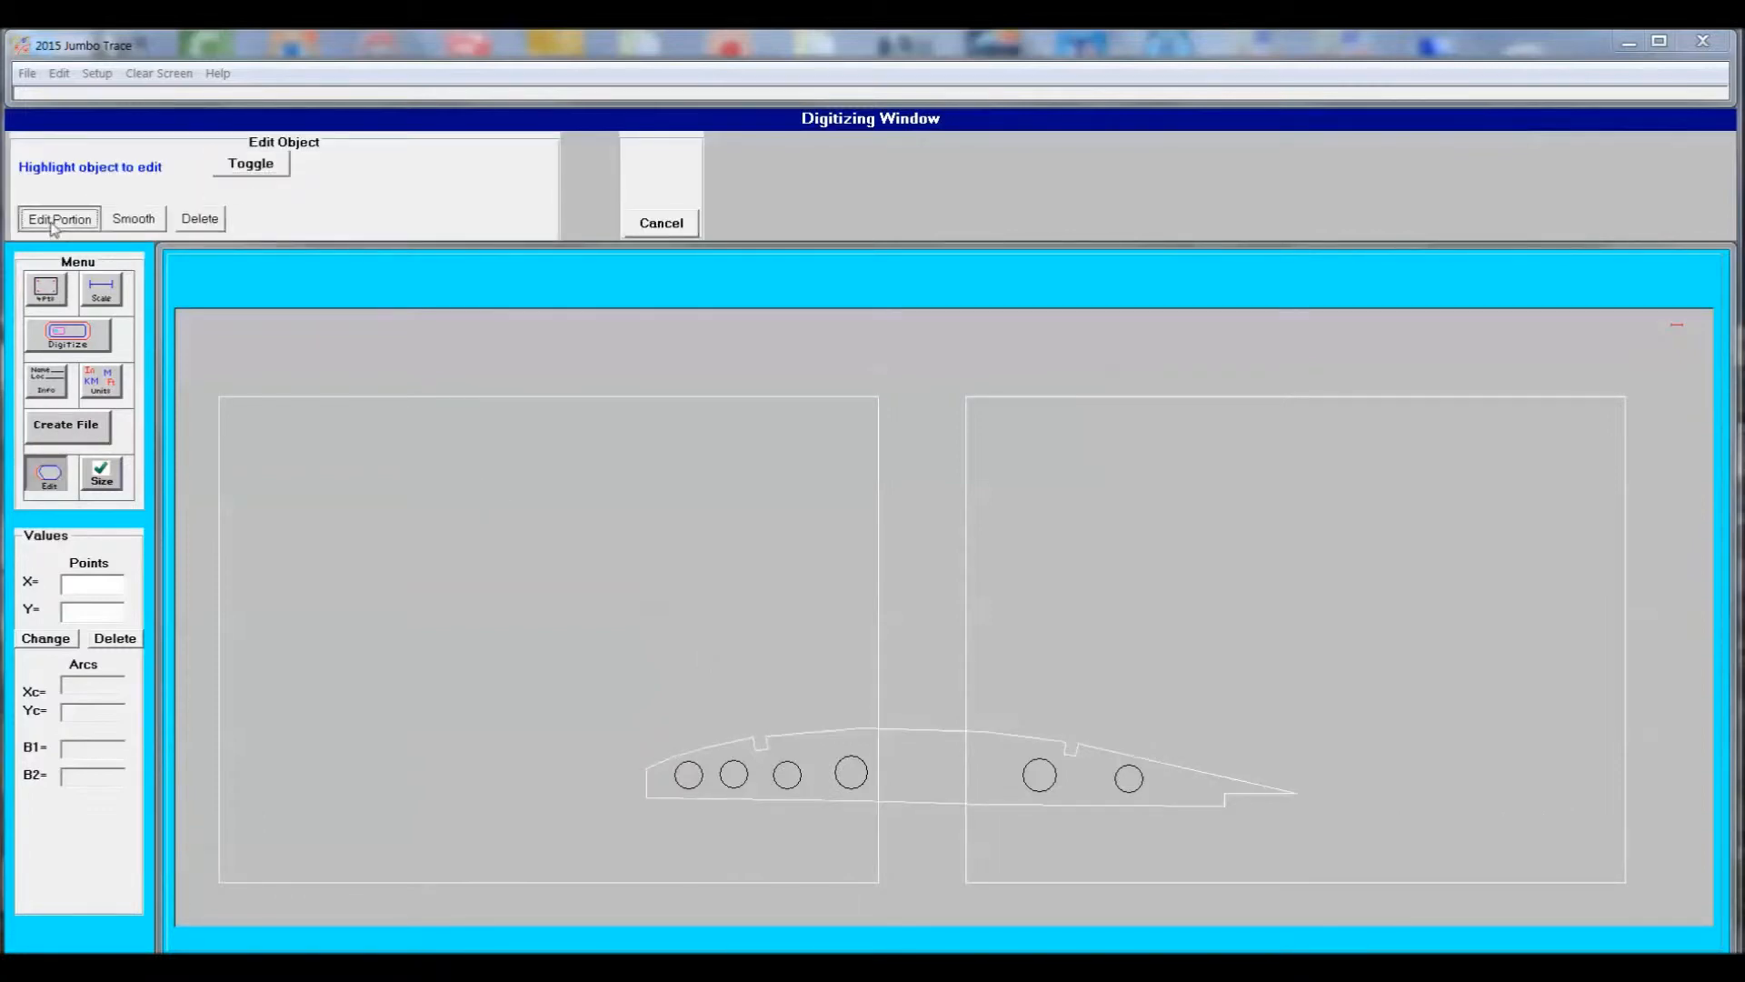
{"action": "left_click", "coordinate": [59, 219]}
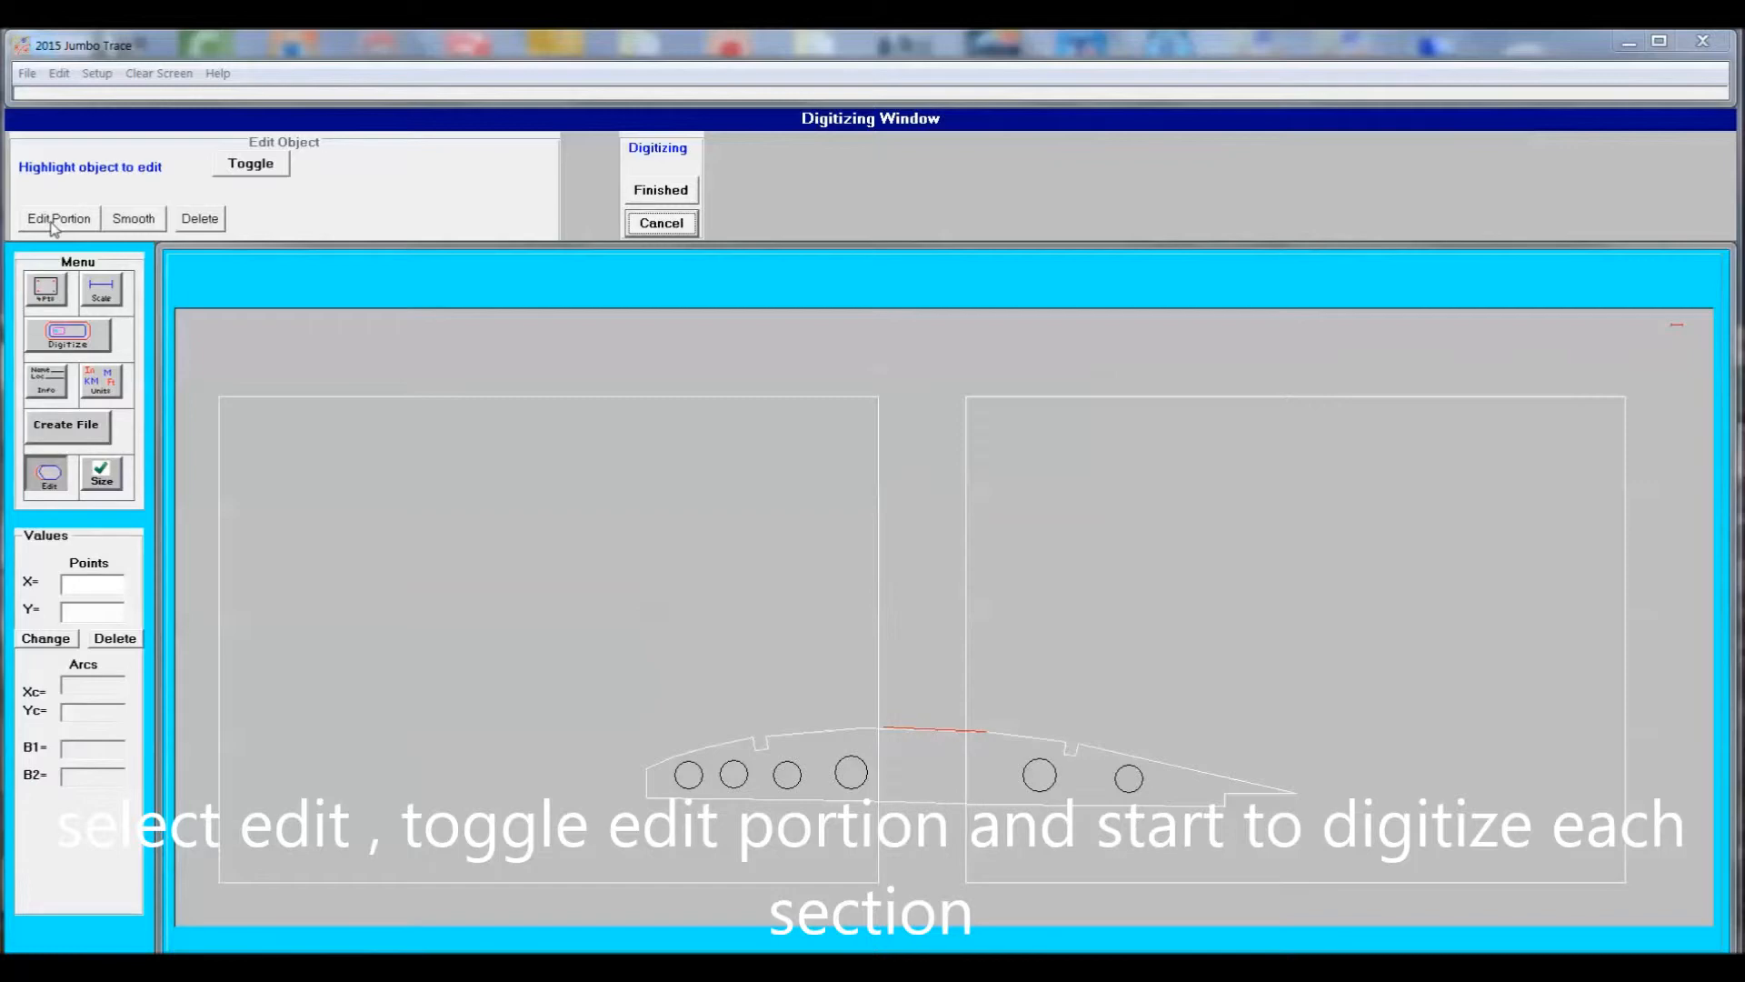
{"action": "left_click", "coordinate": [879, 755]}
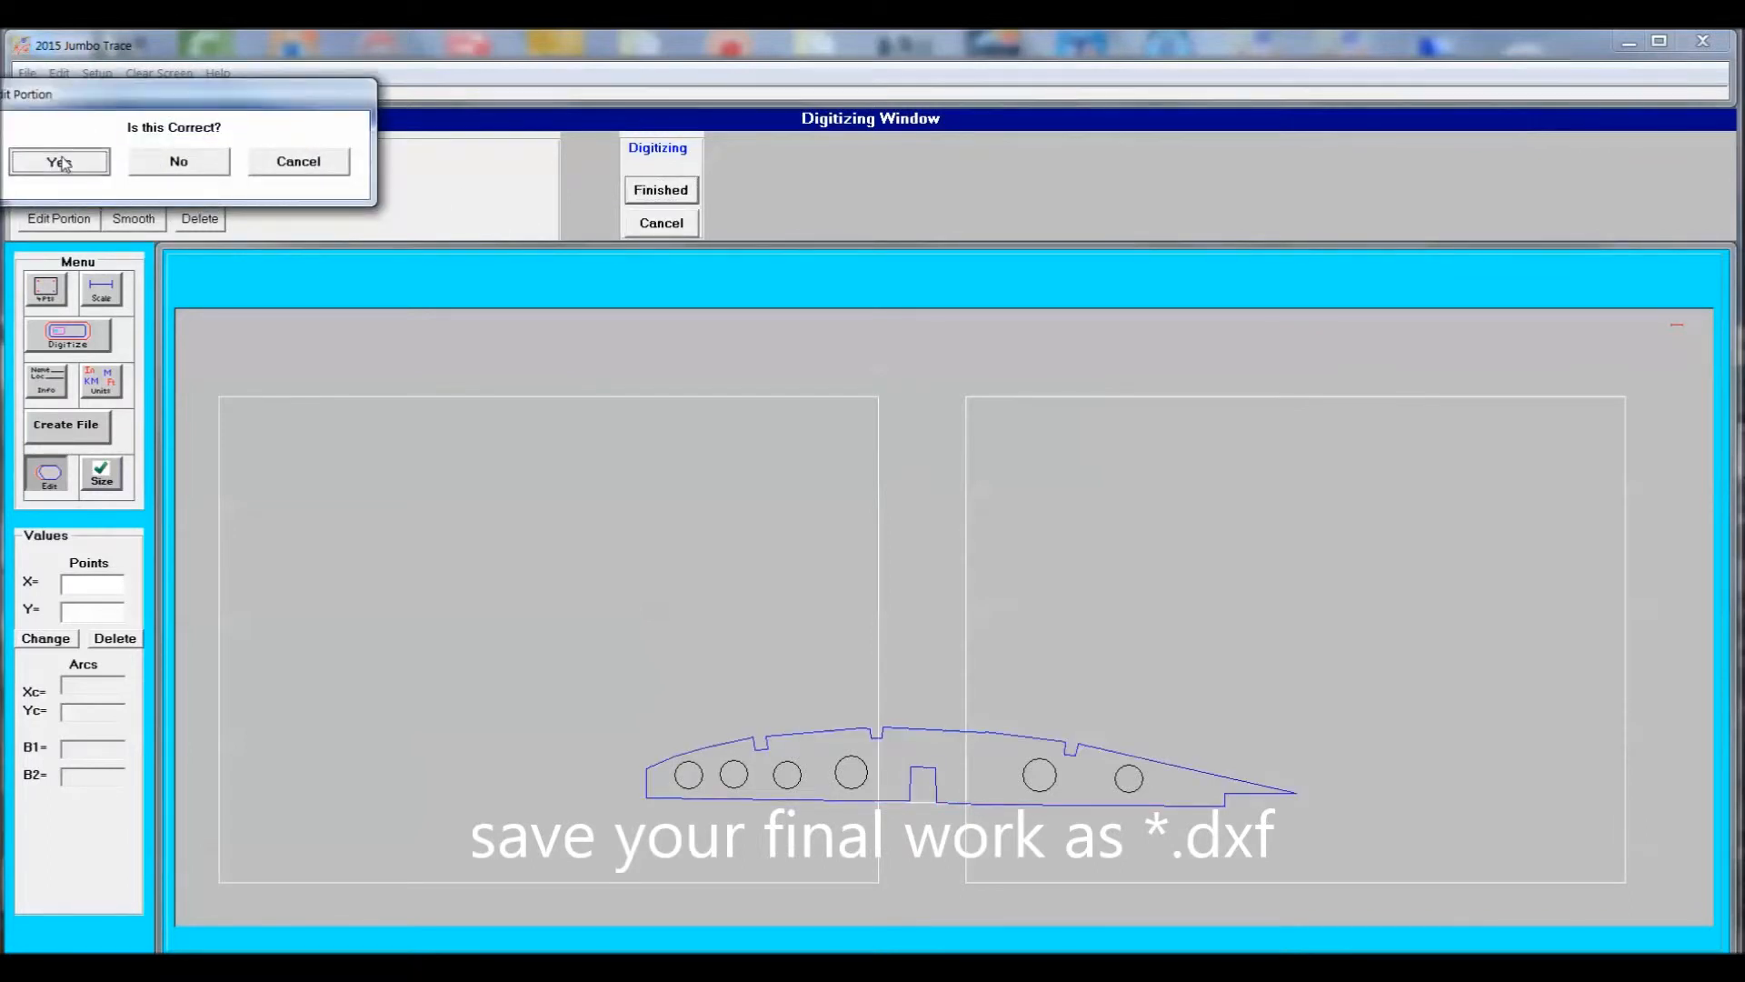
{"action": "left_click", "coordinate": [59, 161]}
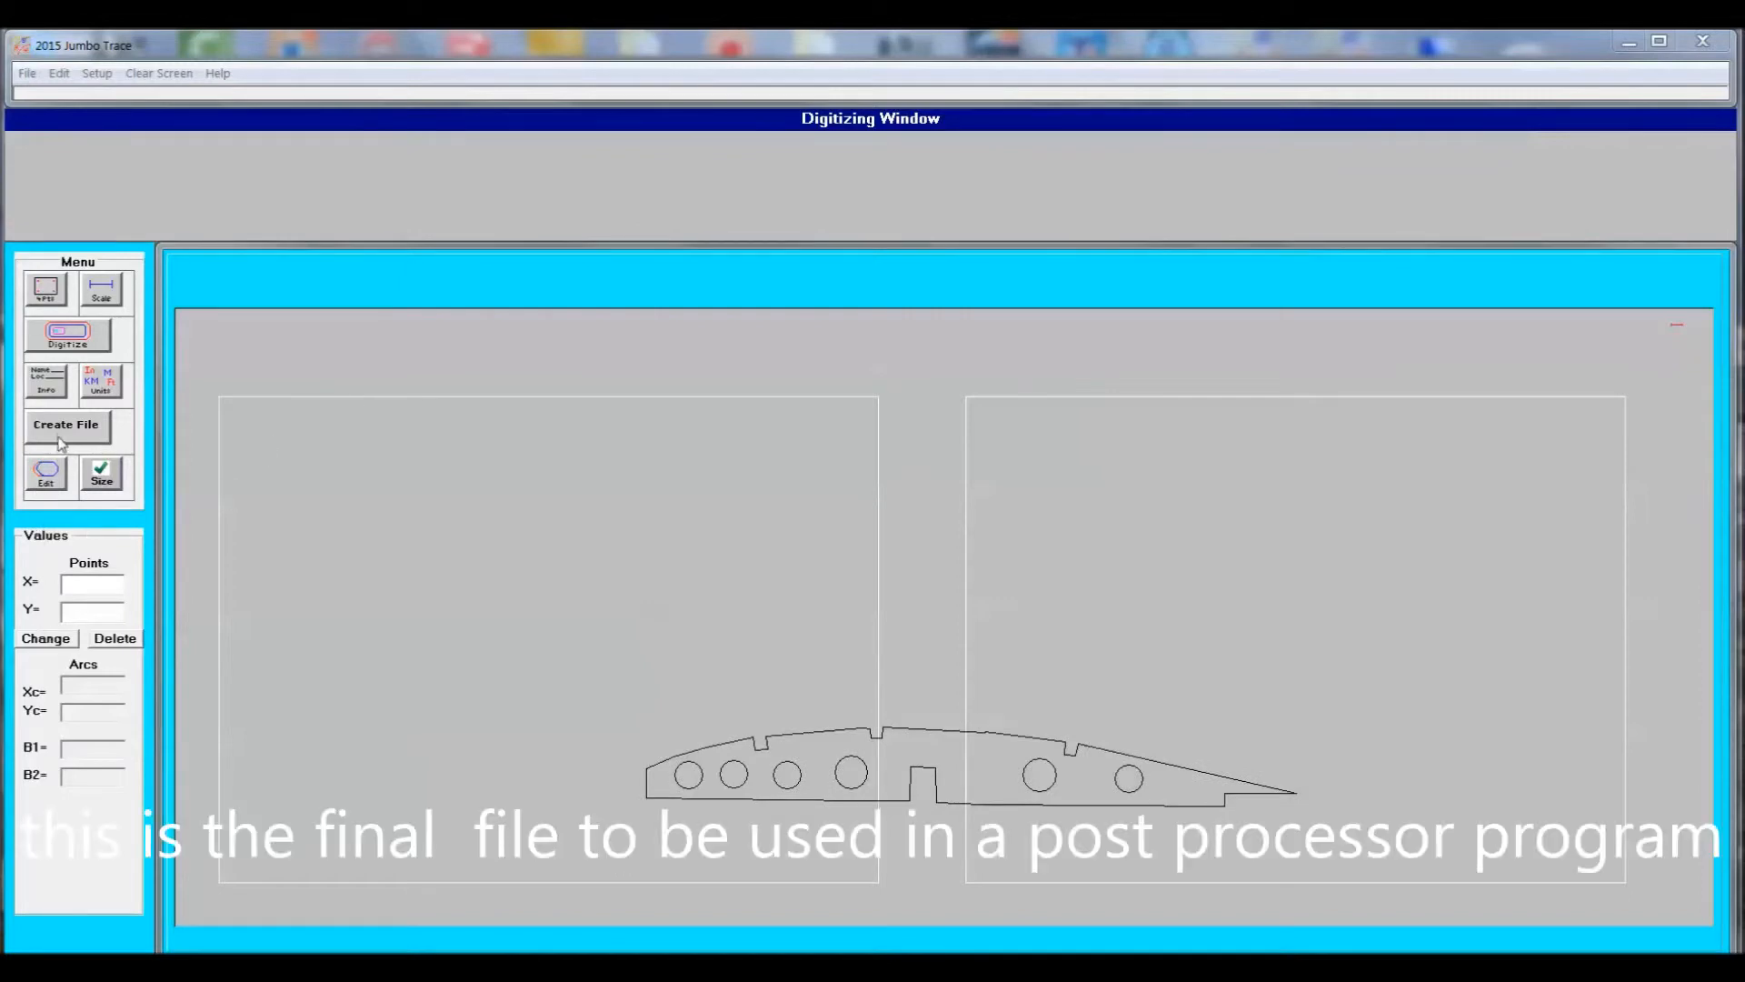
Export the finished rib as the DXF file 'final final'.
{"action": "left_click", "coordinate": [64, 424]}
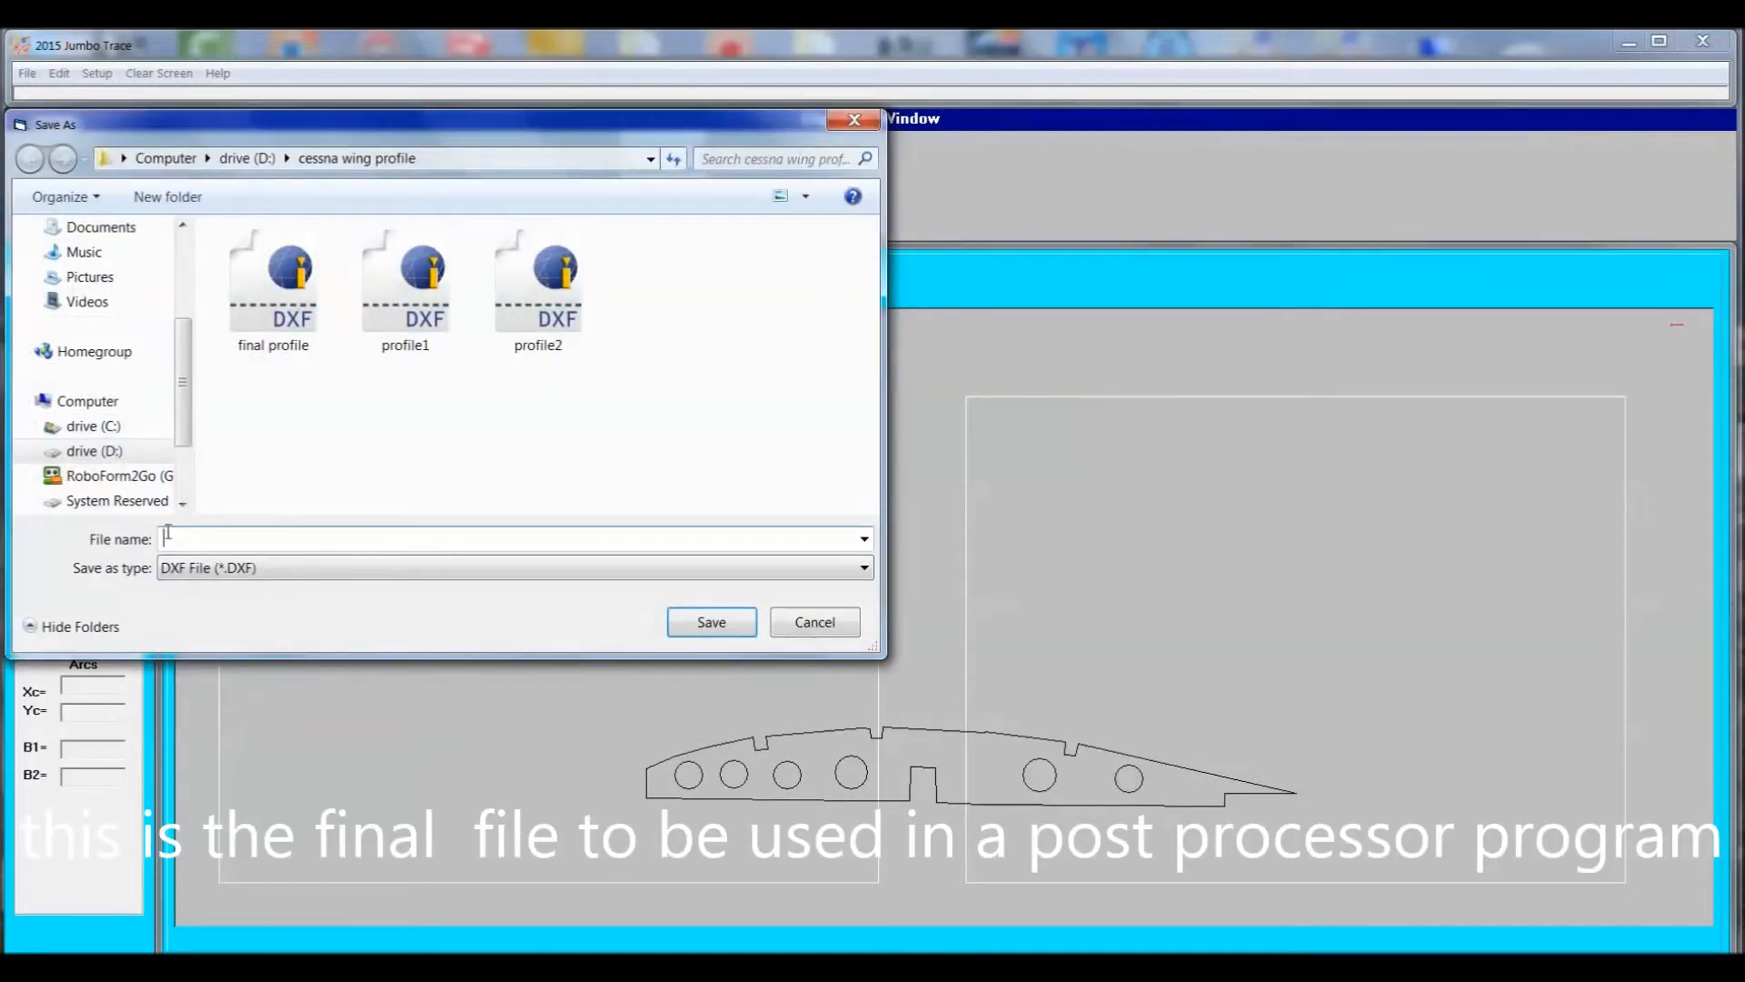
{"action": "type", "text": "final final"}
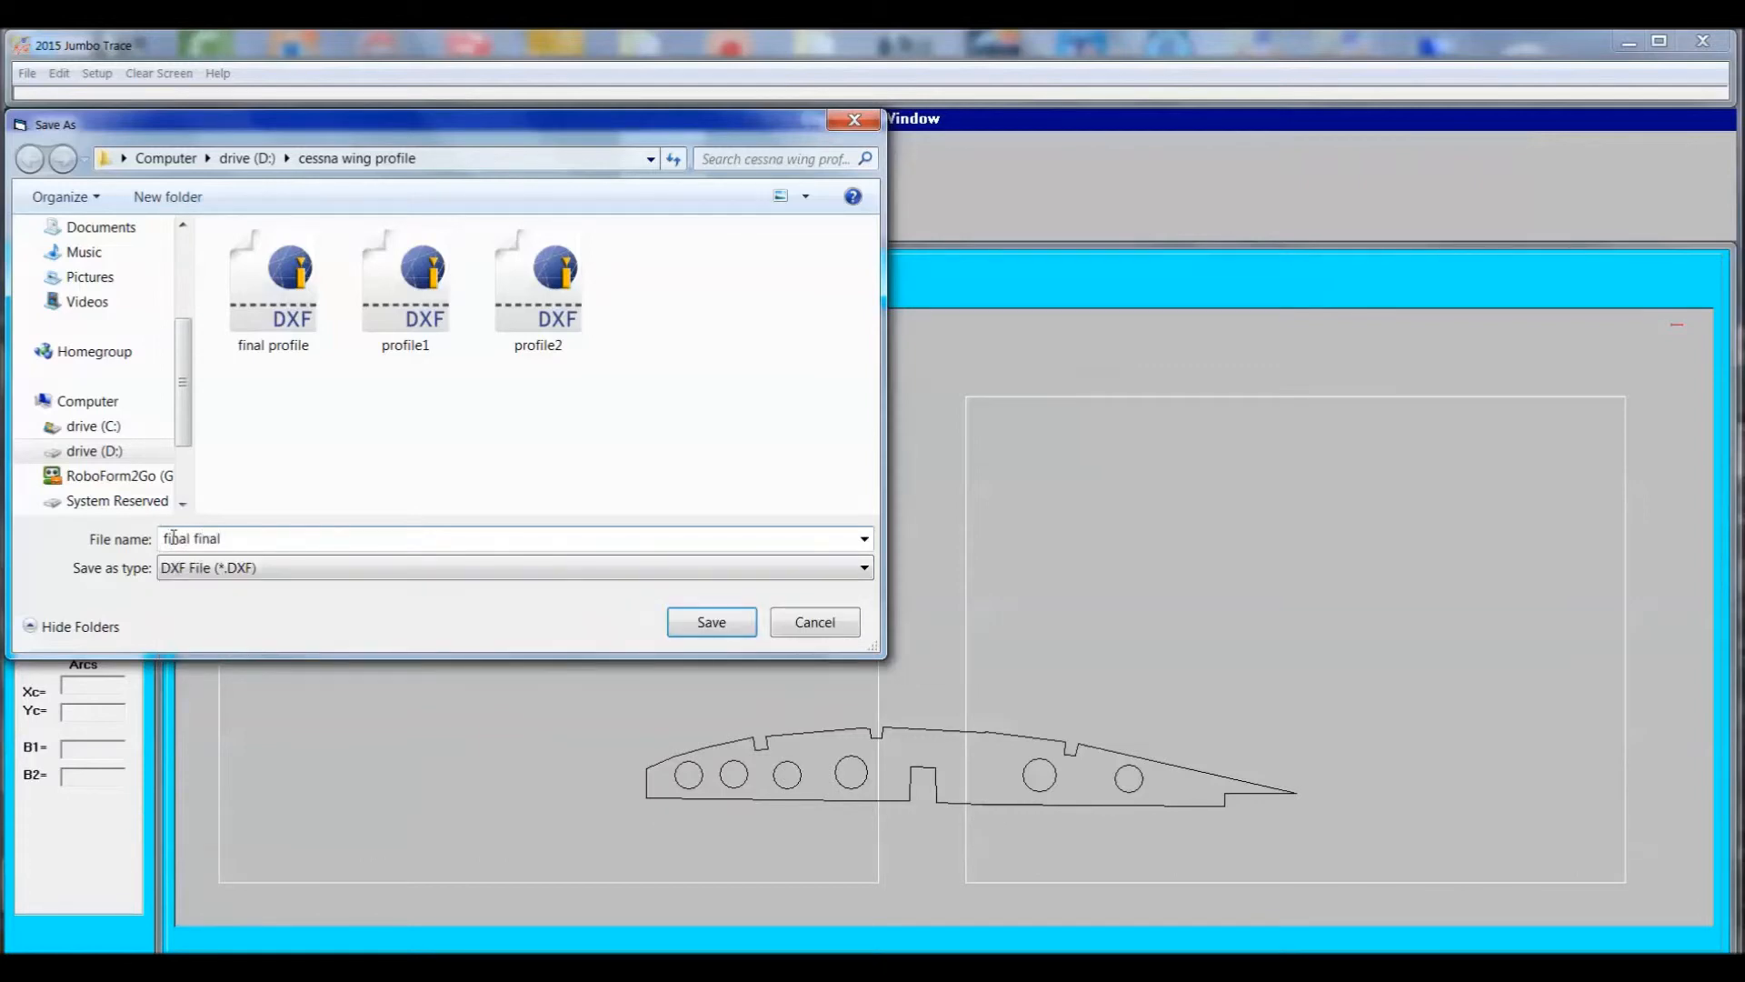
{"action": "left_click", "coordinate": [711, 622]}
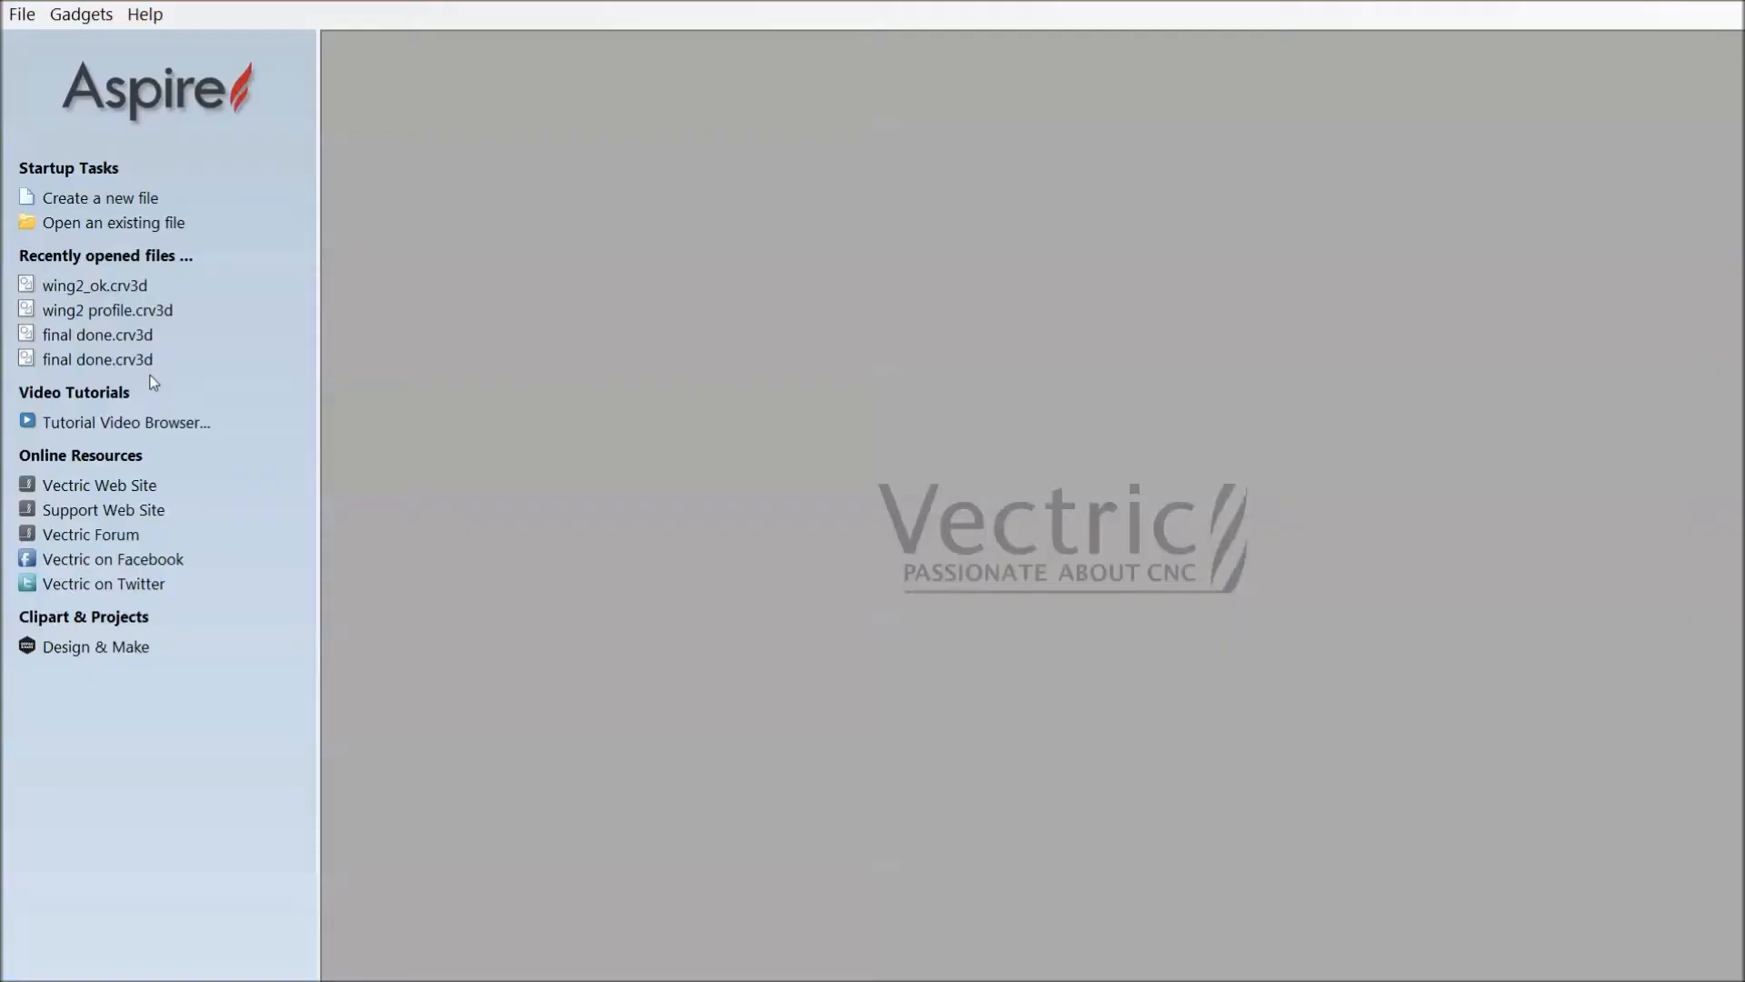
Open the recent rib project in Aspire and switch to the 3D view.
{"action": "left_click", "coordinate": [112, 223]}
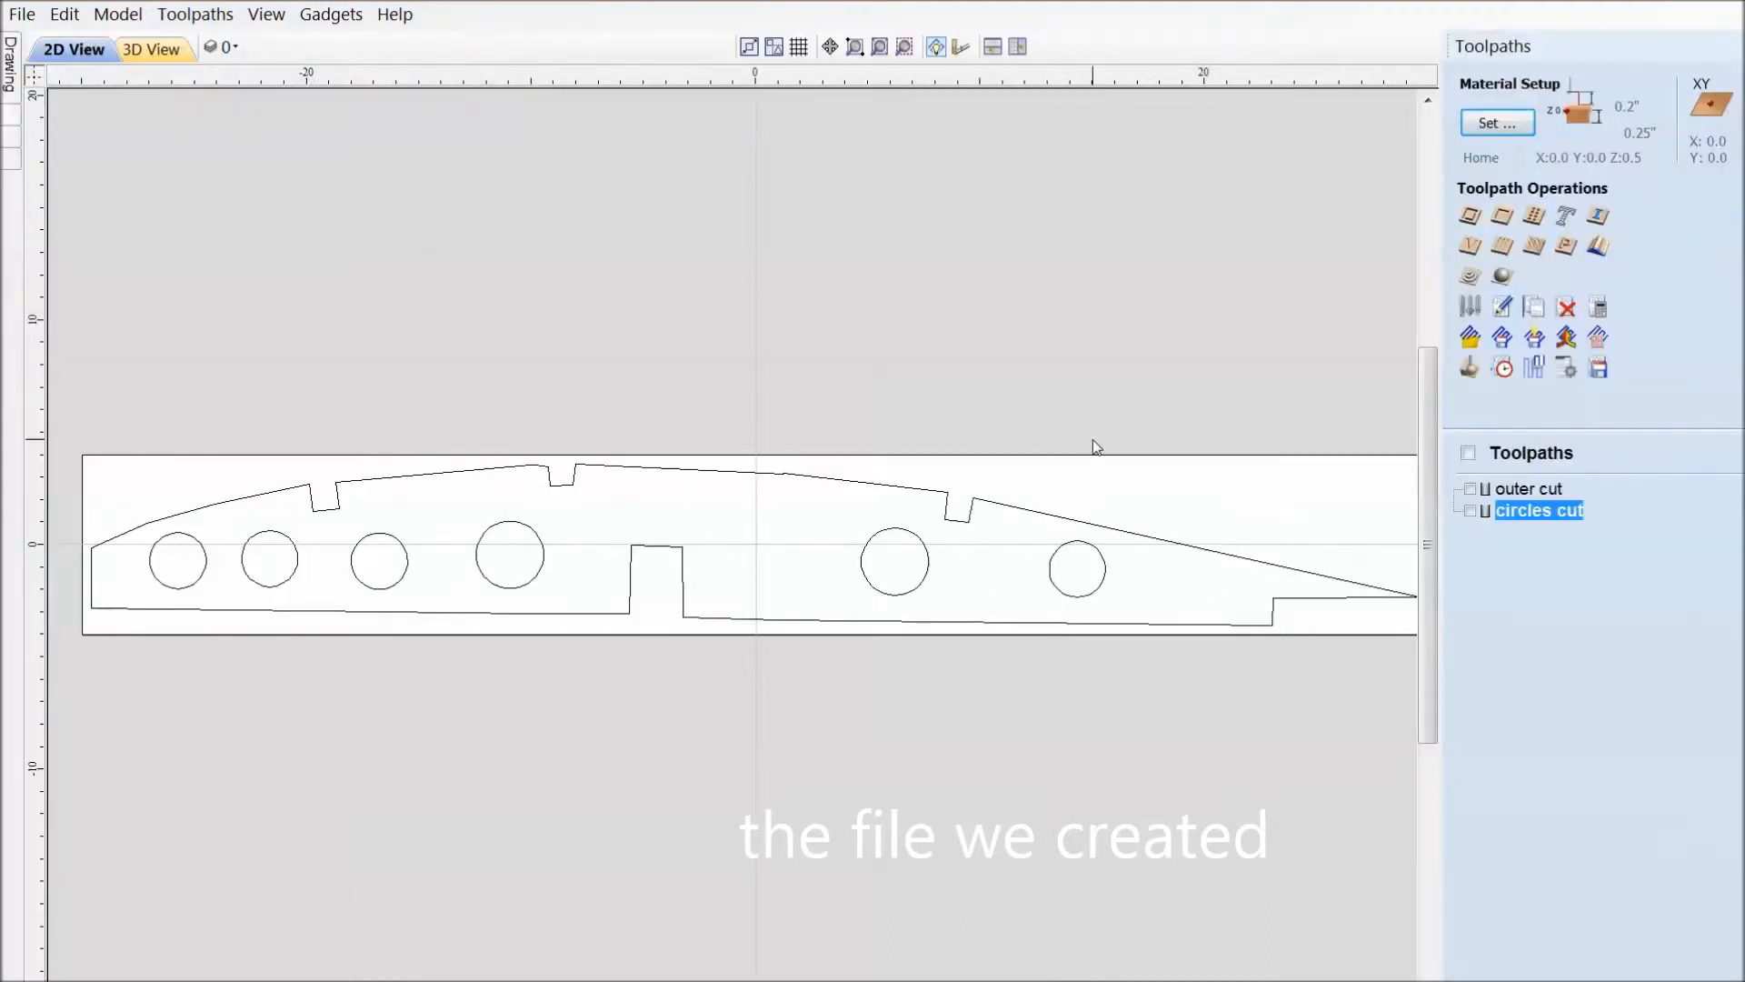
{"action": "left_click", "coordinate": [151, 49]}
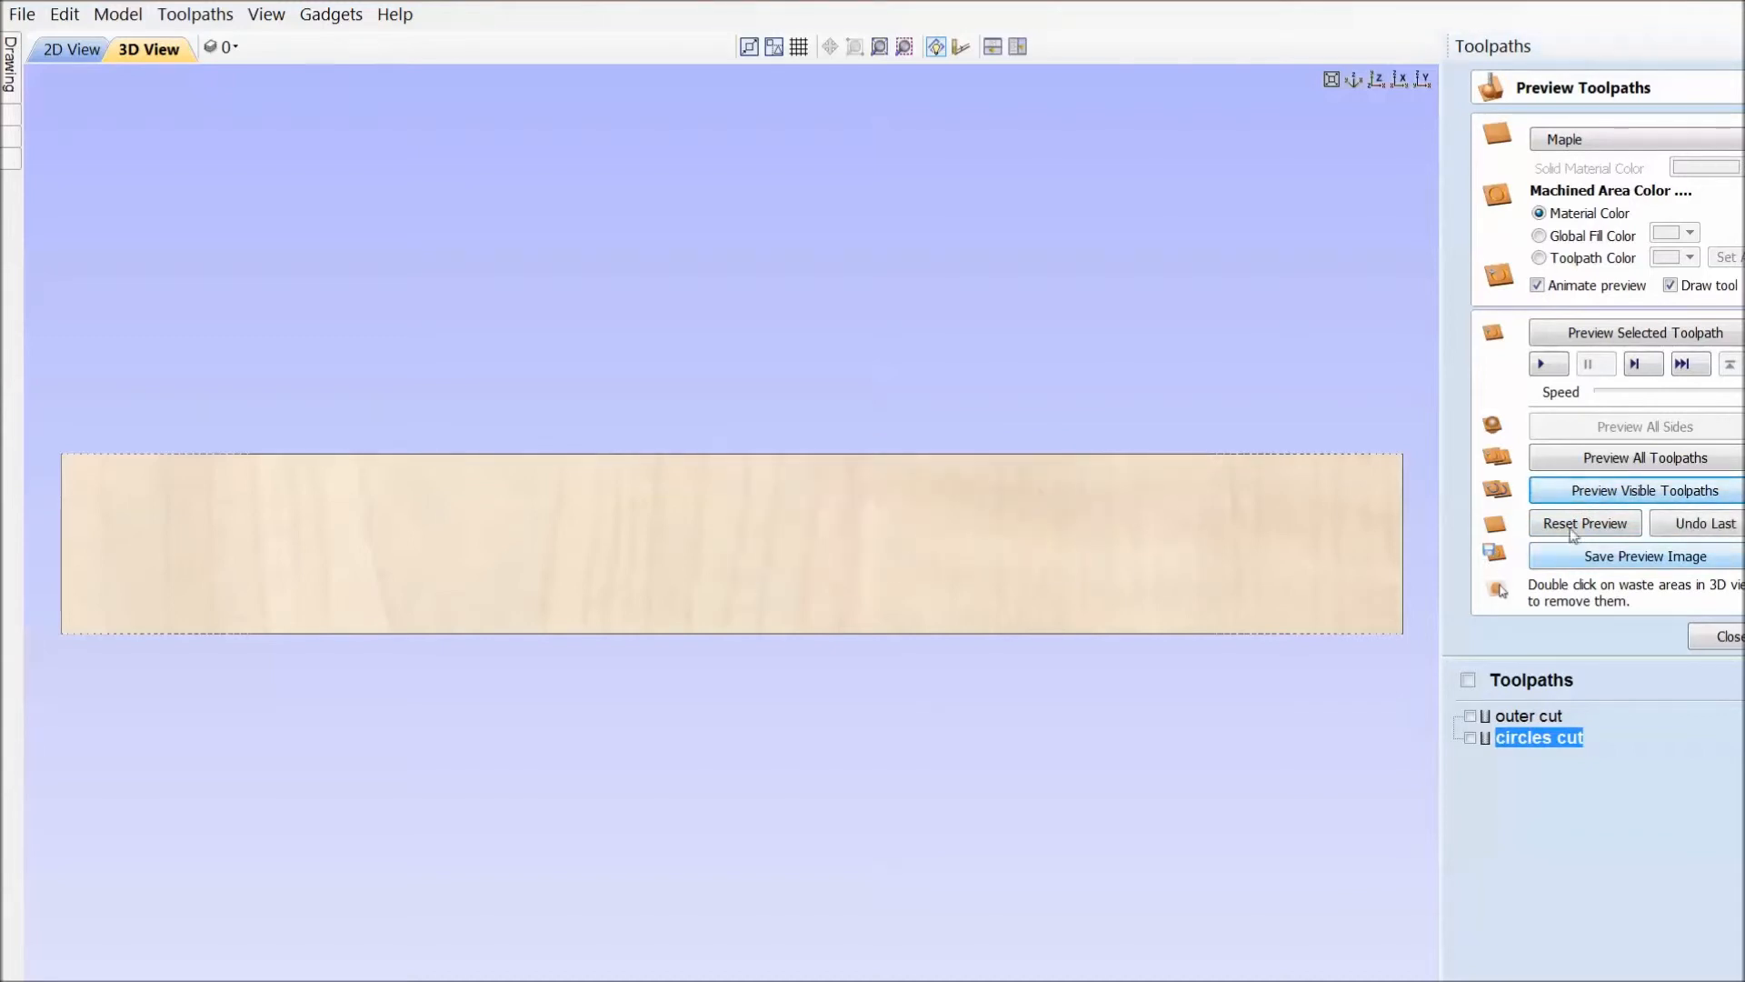
Simulate all toolpaths, remove the waste material, and close the preview.
{"action": "left_click", "coordinate": [1644, 458]}
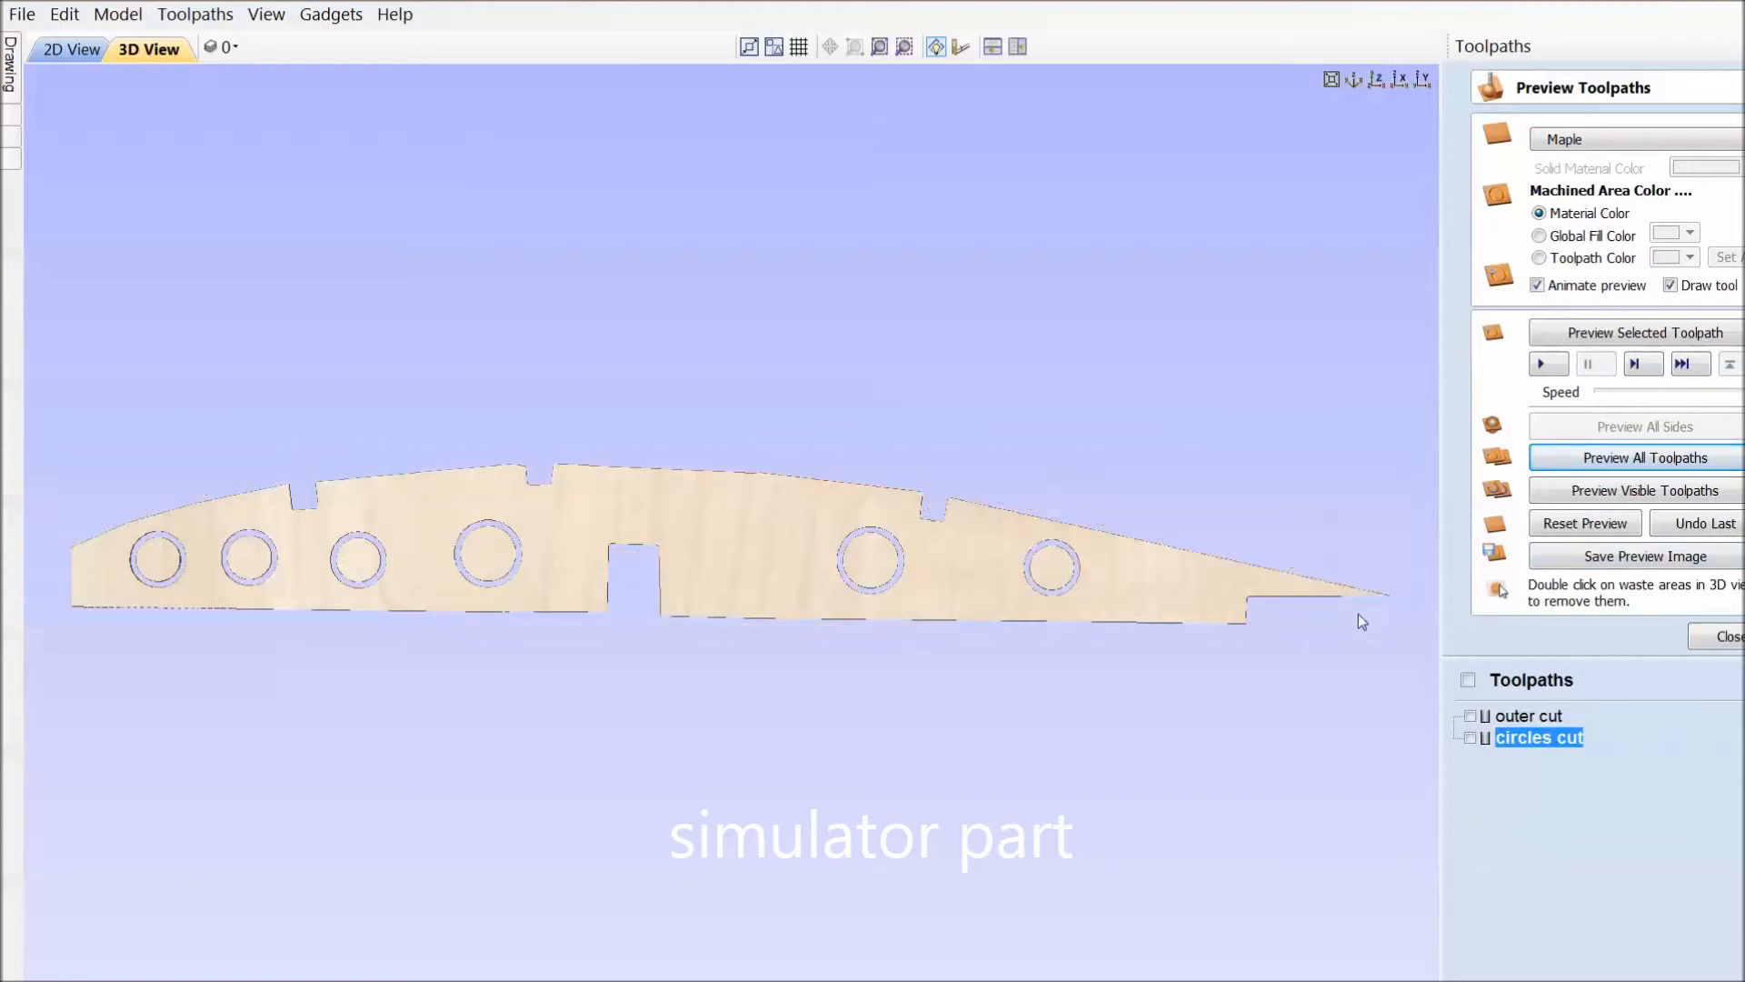
{"action": "double_click", "coordinate": [162, 568]}
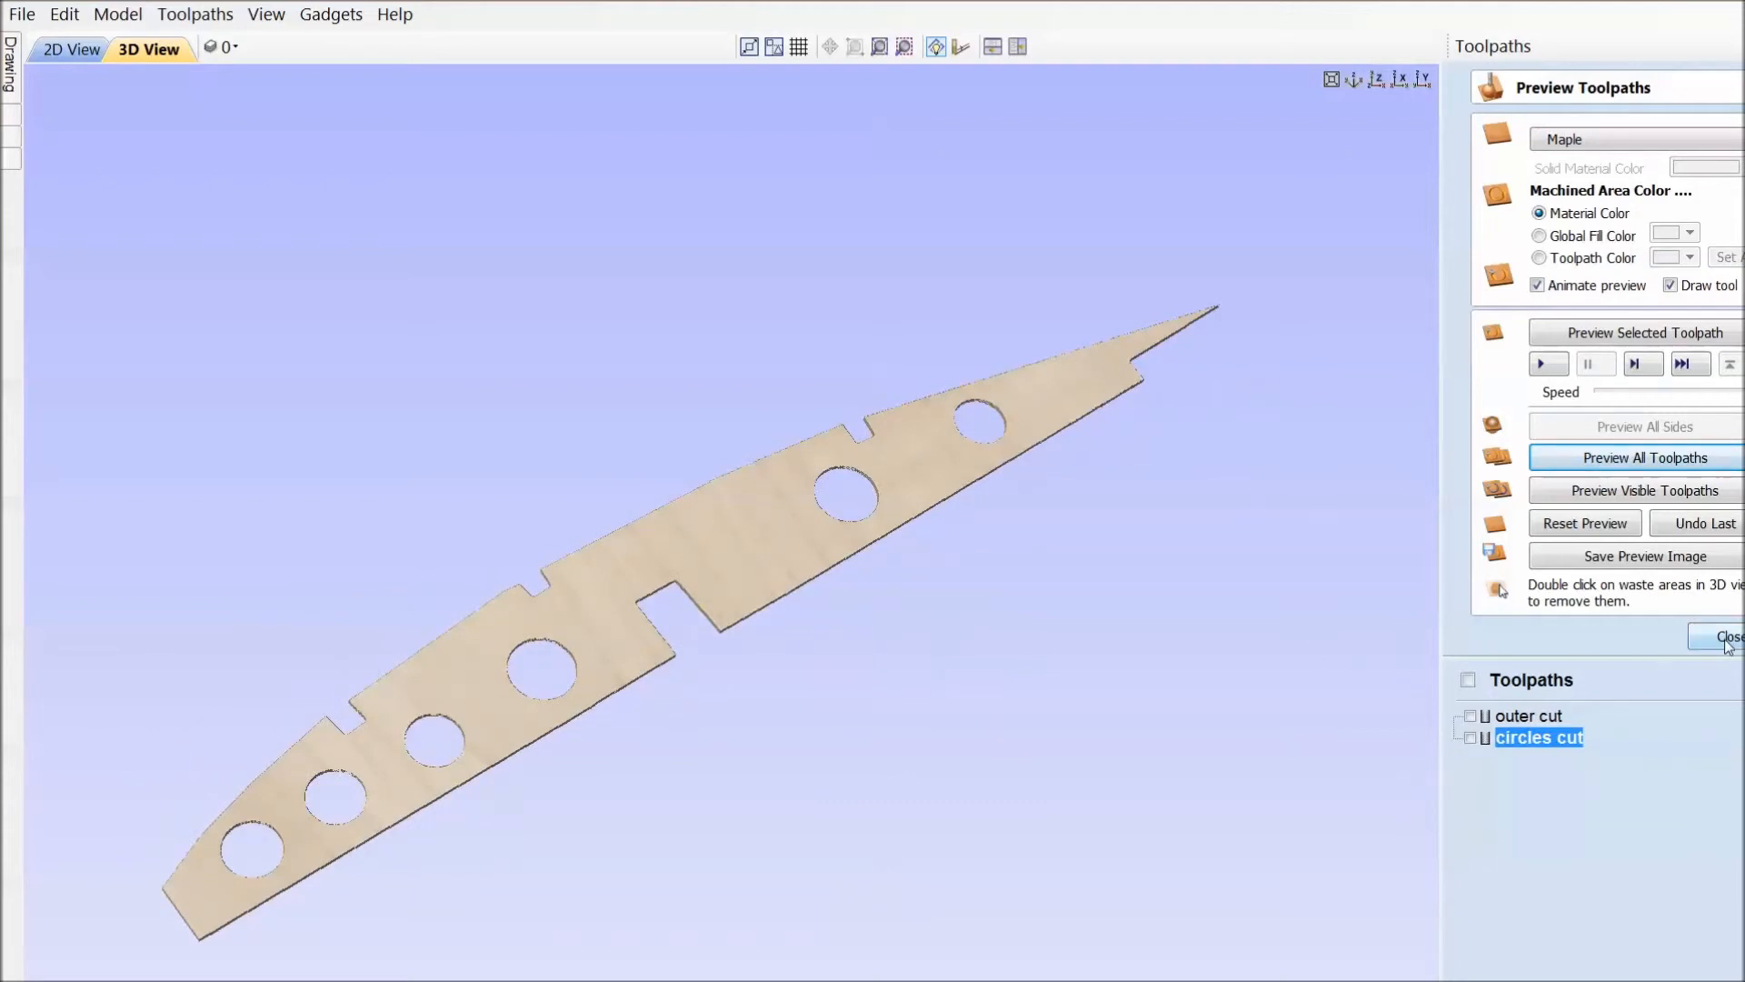
{"action": "left_click", "coordinate": [1729, 636]}
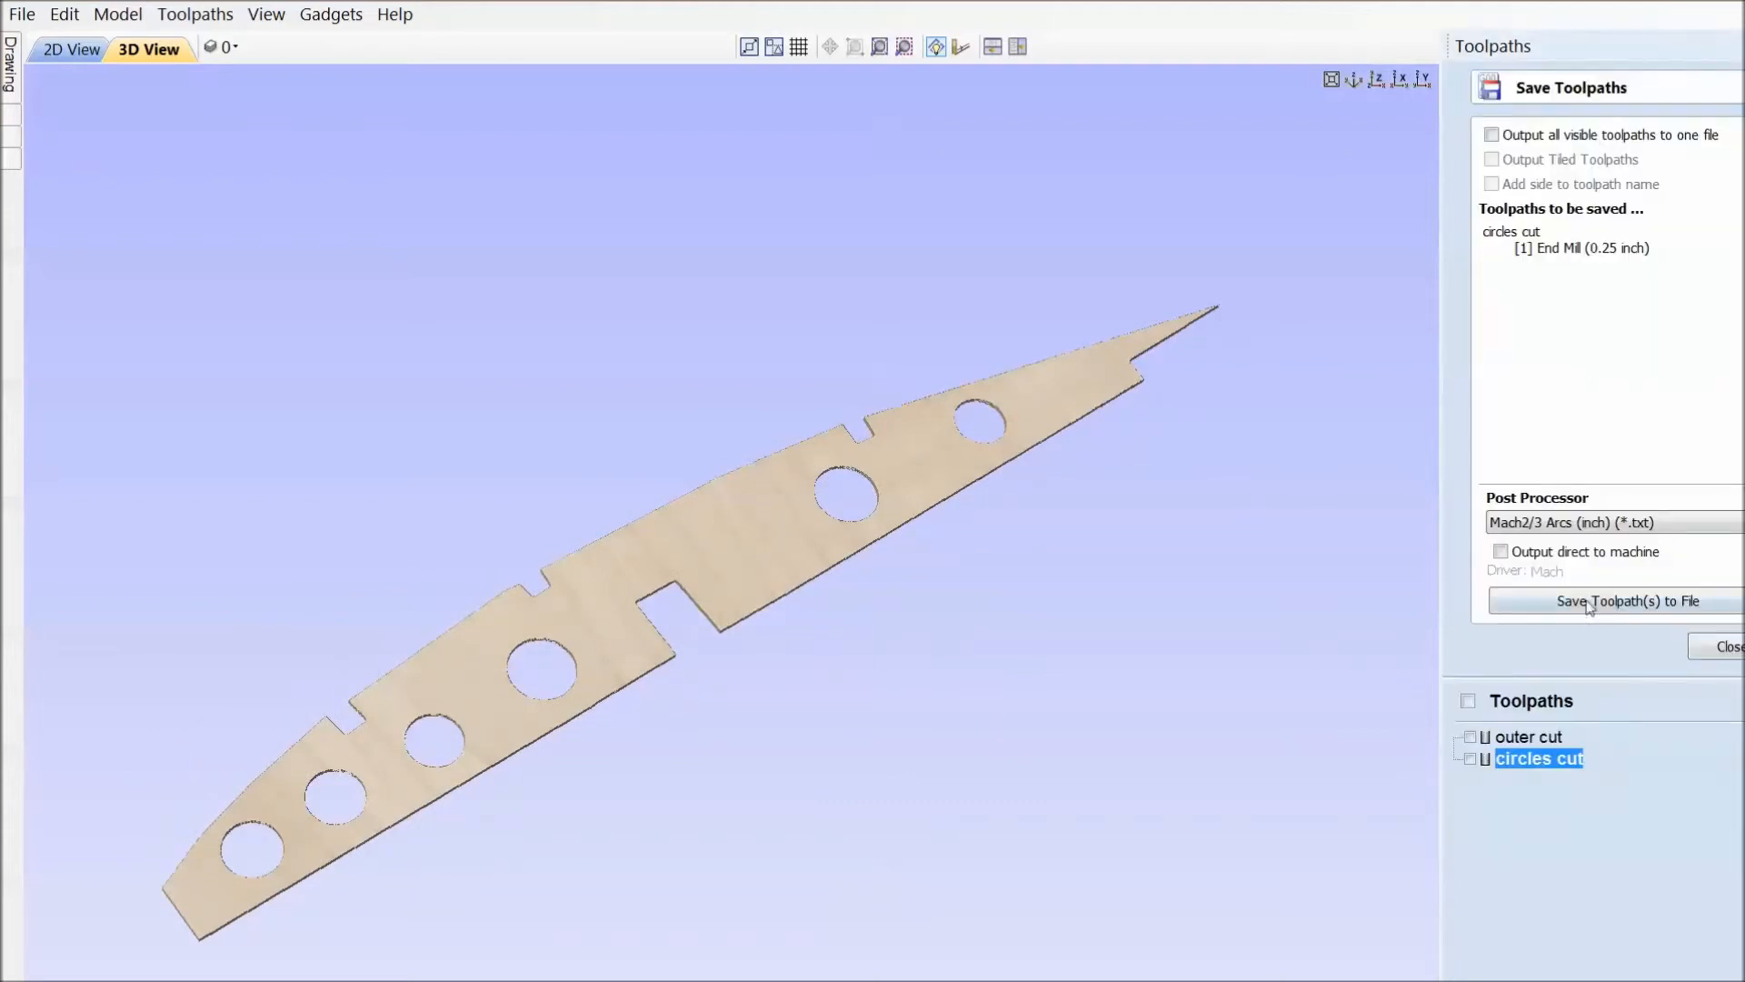